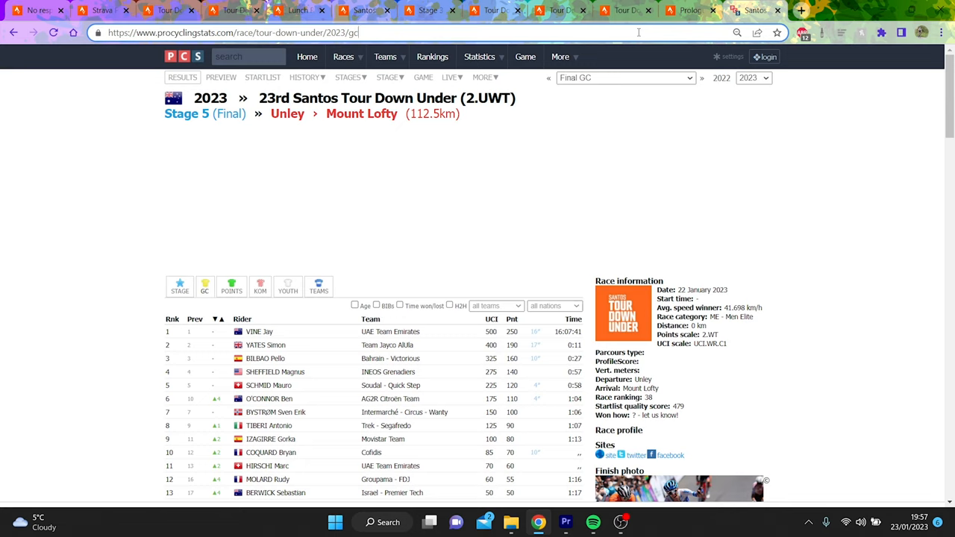
Review the 2023 Tour Down Under prologue, Stage 1 and Stage 2 results in ProCyclingStats.
left_click(626, 78)
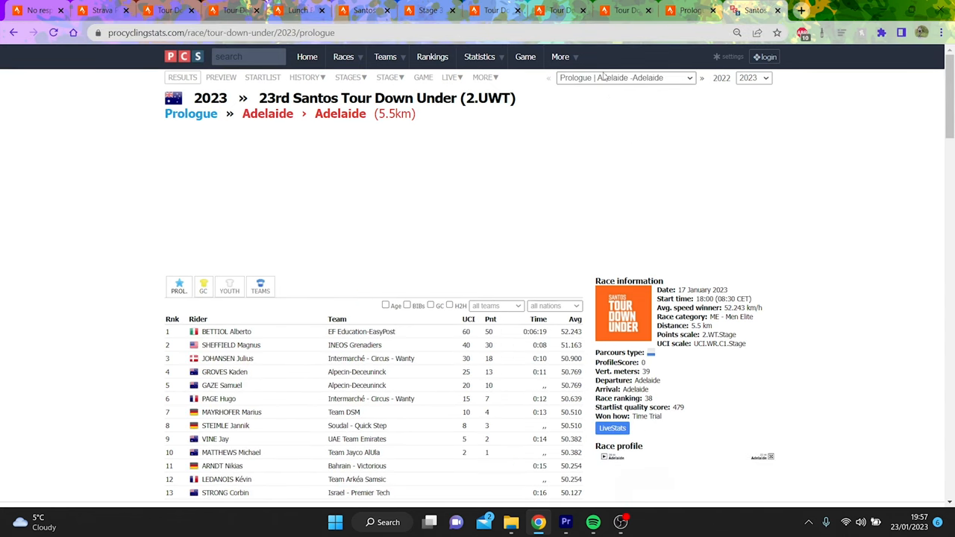
left_click(624, 78)
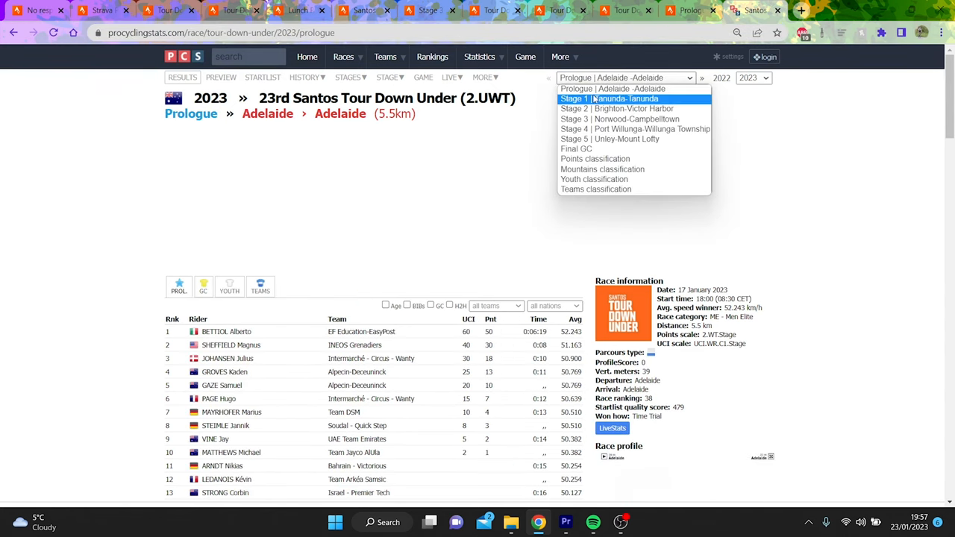
left_click(618, 99)
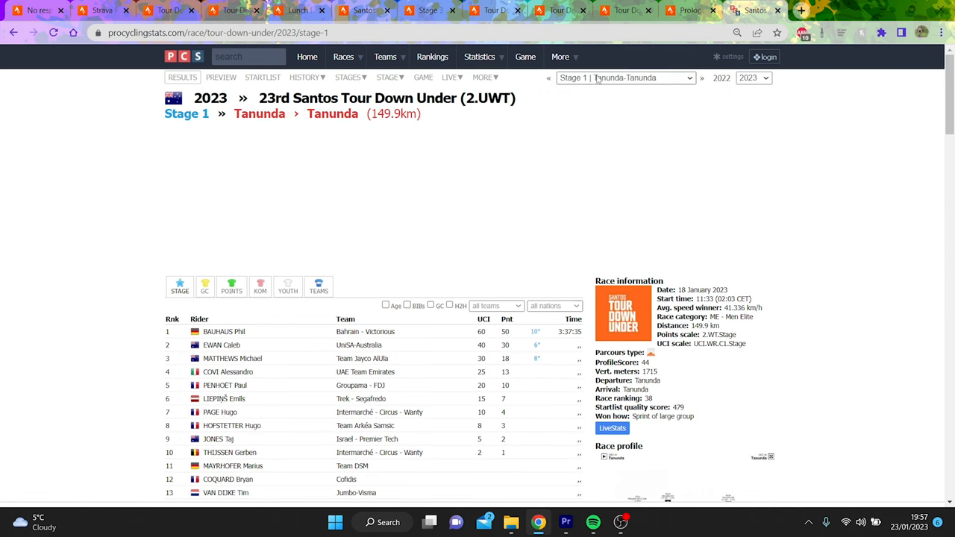
left_click(625, 78)
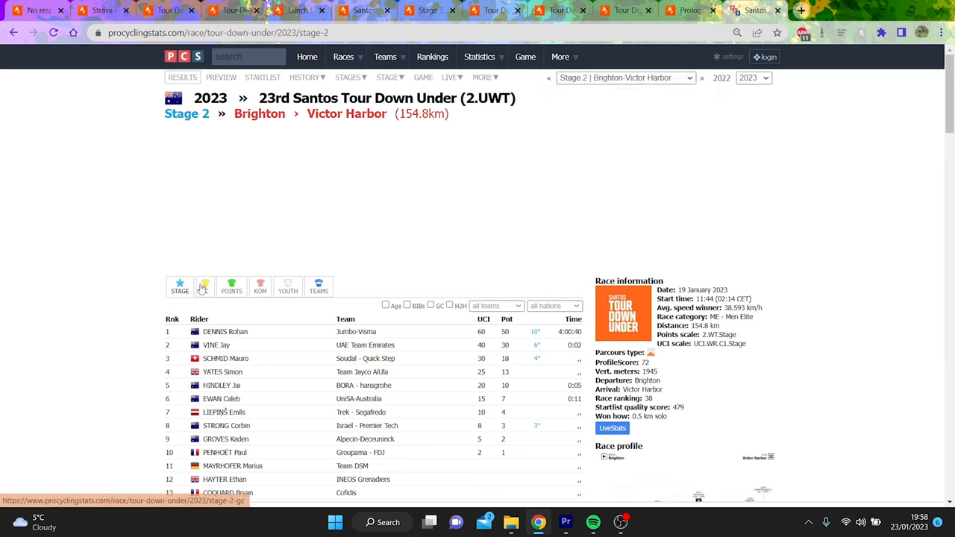
Review the Stage 3 and Stage 4 results, then move to the Strava segment leaderboard.
left_click(625, 77)
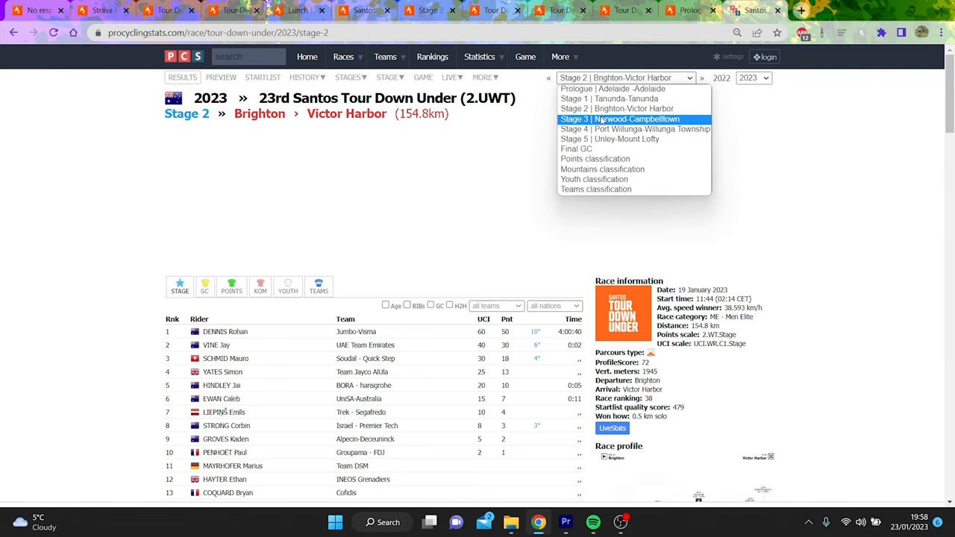
left_click(621, 119)
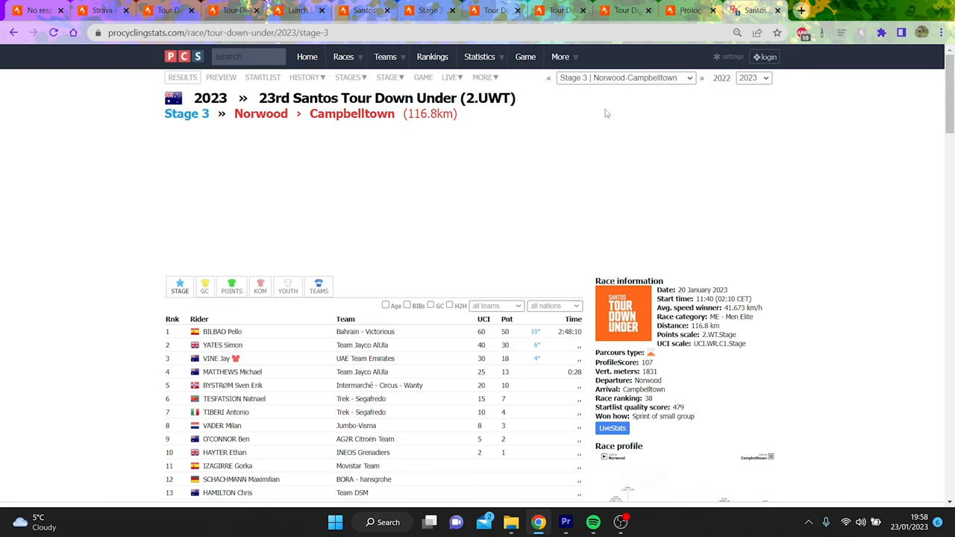
left_click(625, 78)
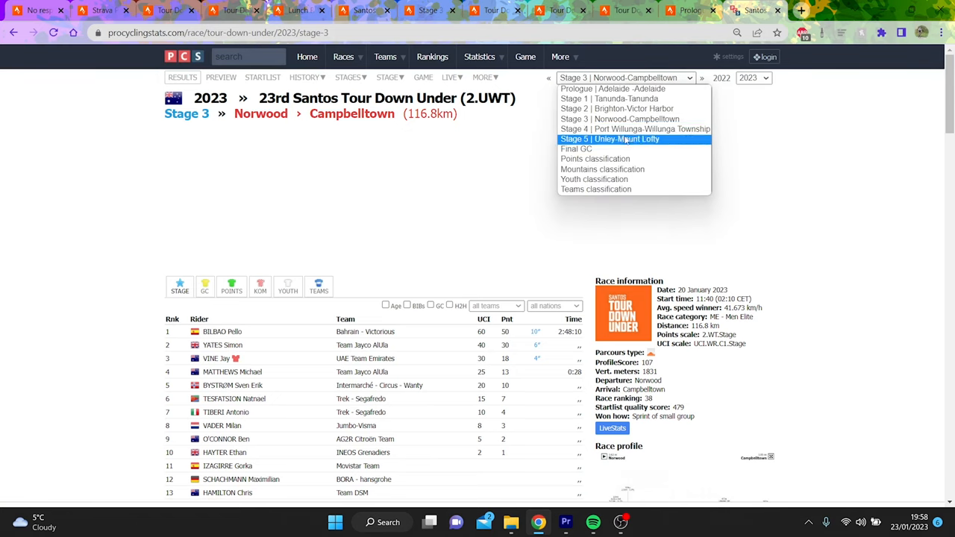
left_click(636, 128)
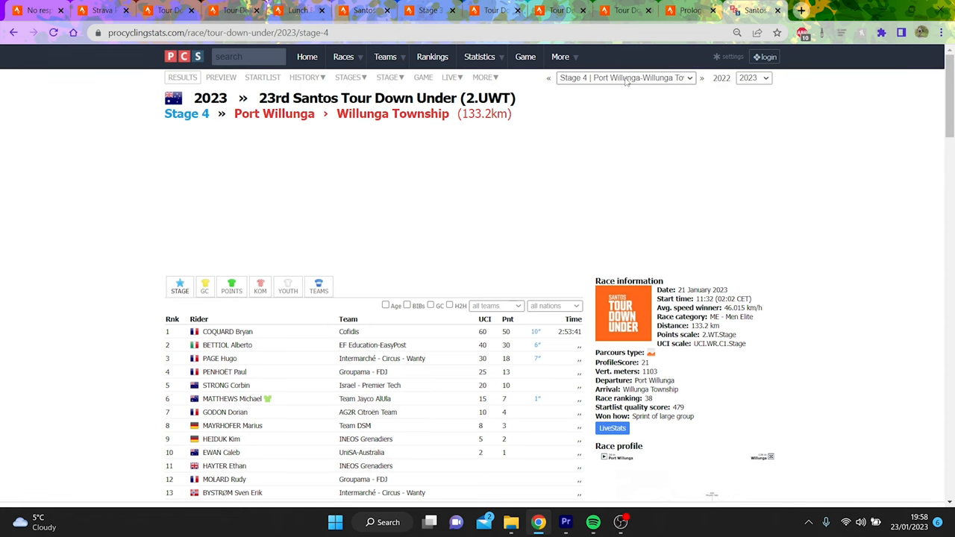
left_click(625, 78)
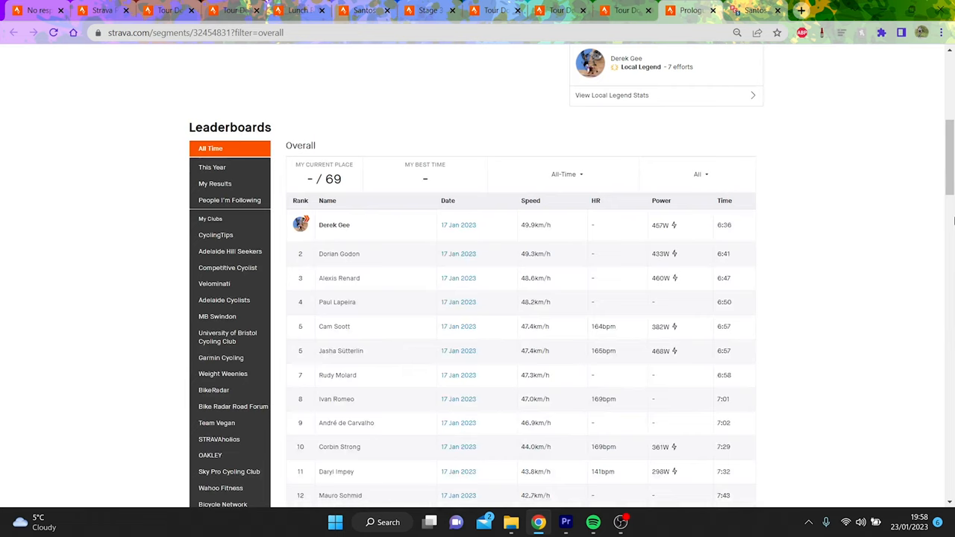
mouse_move(458, 224)
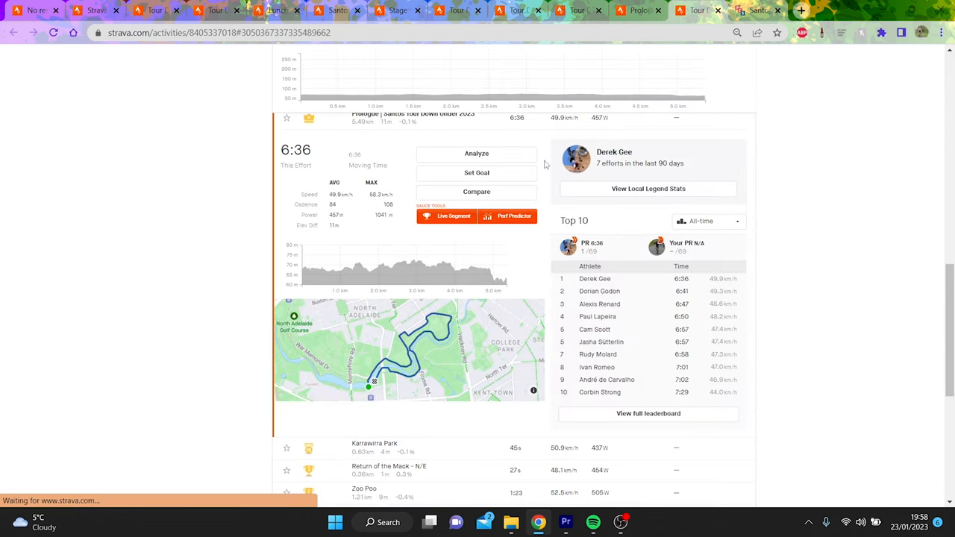
View the segment leader's prologue ride analysis with speed, power, cadence and temperature charts.
left_click(476, 152)
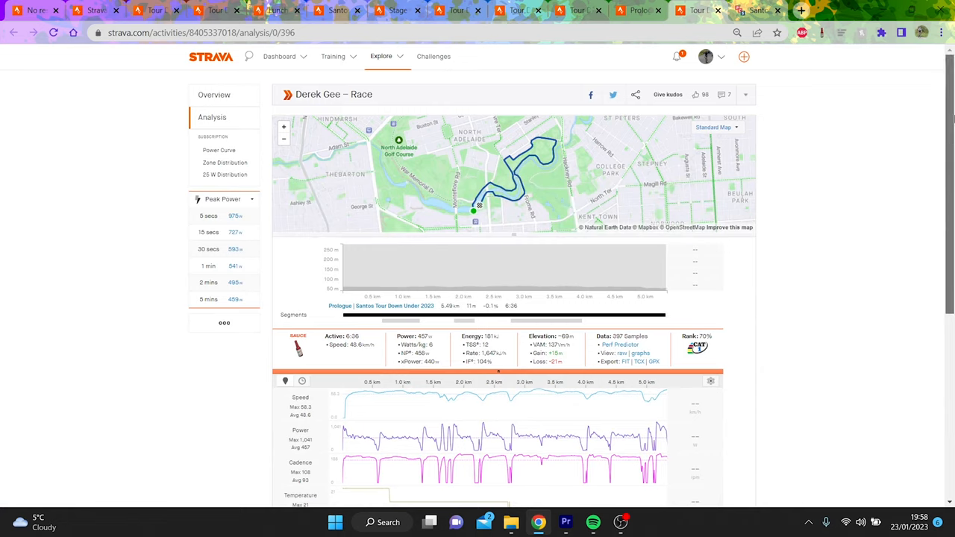
scroll("down", 3)
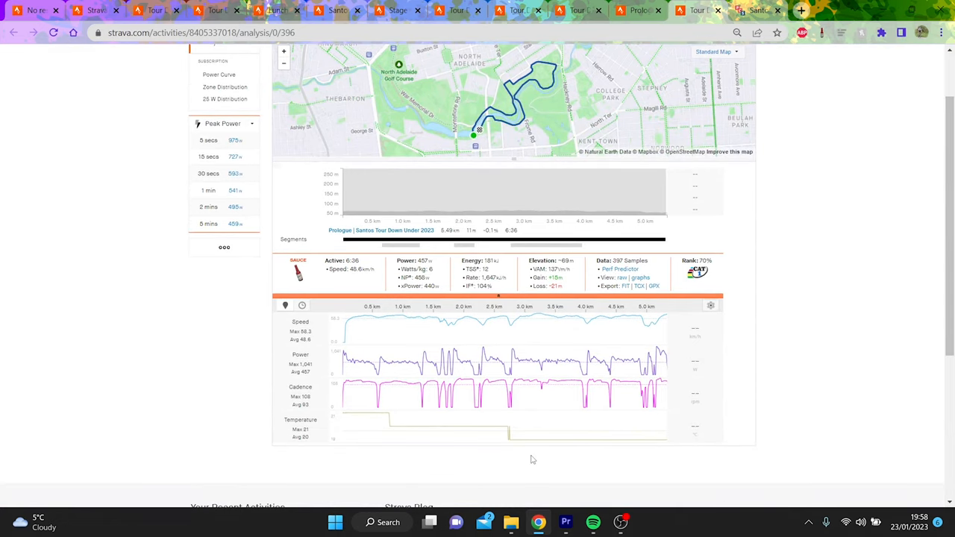
mouse_move(567, 409)
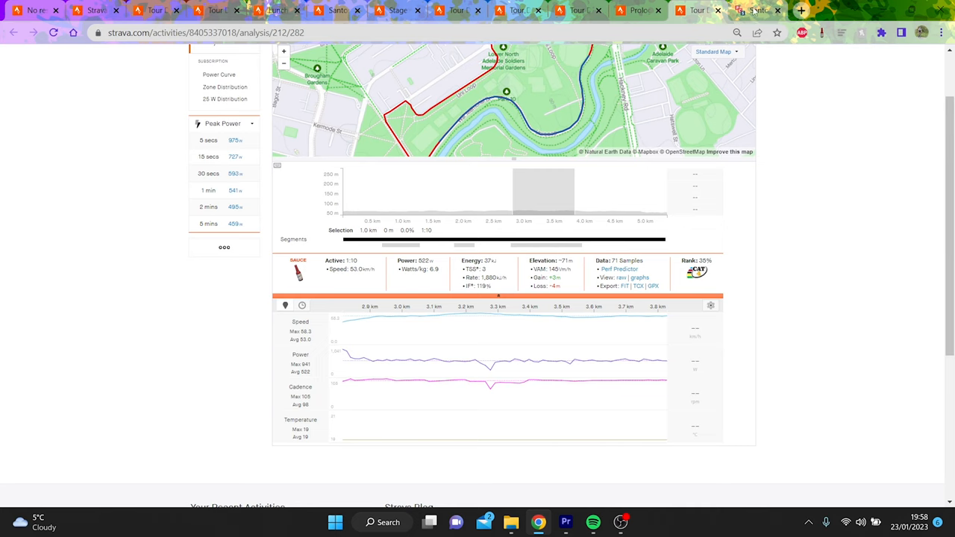
mouse_move(698, 10)
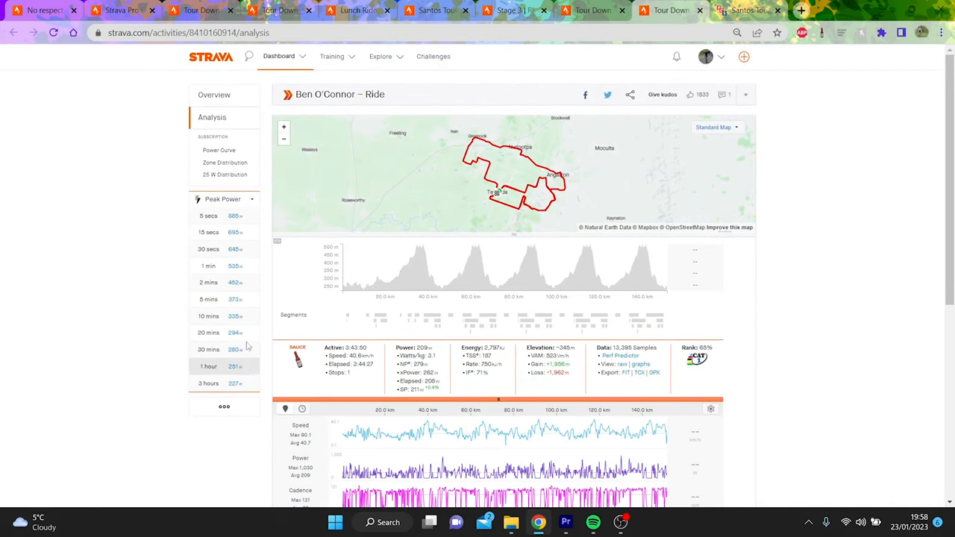
Check the available peak metrics and keep Peak Power shown for the rider's ride.
left_click(224, 200)
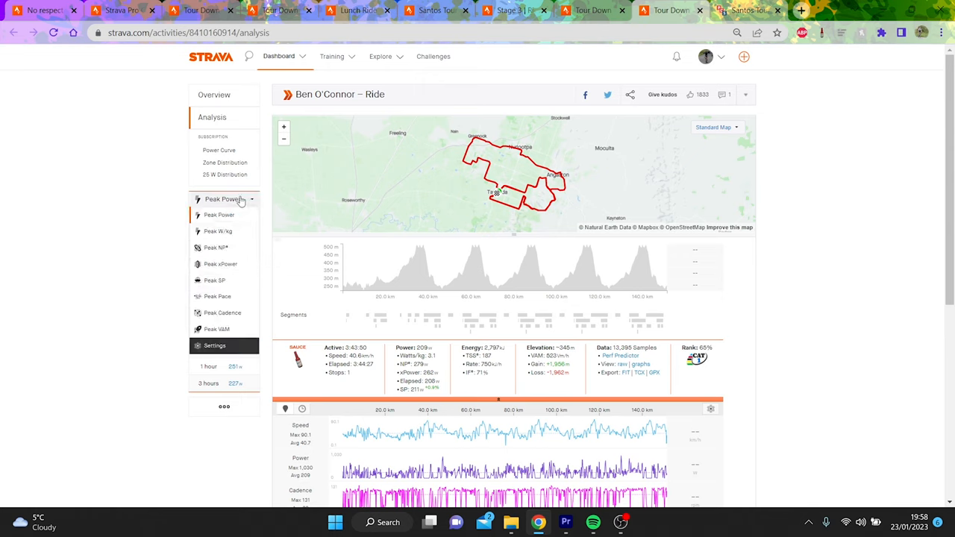
left_click(218, 215)
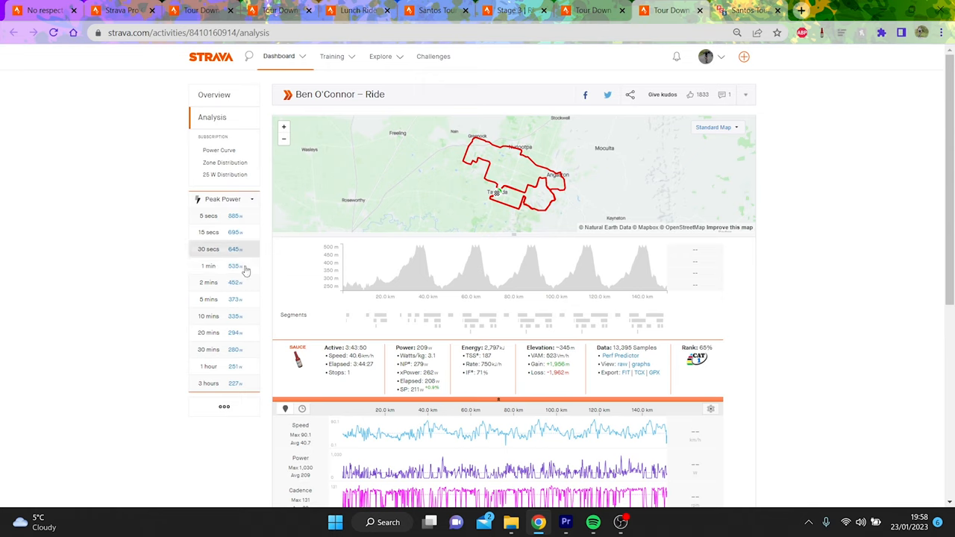
left_click(208, 282)
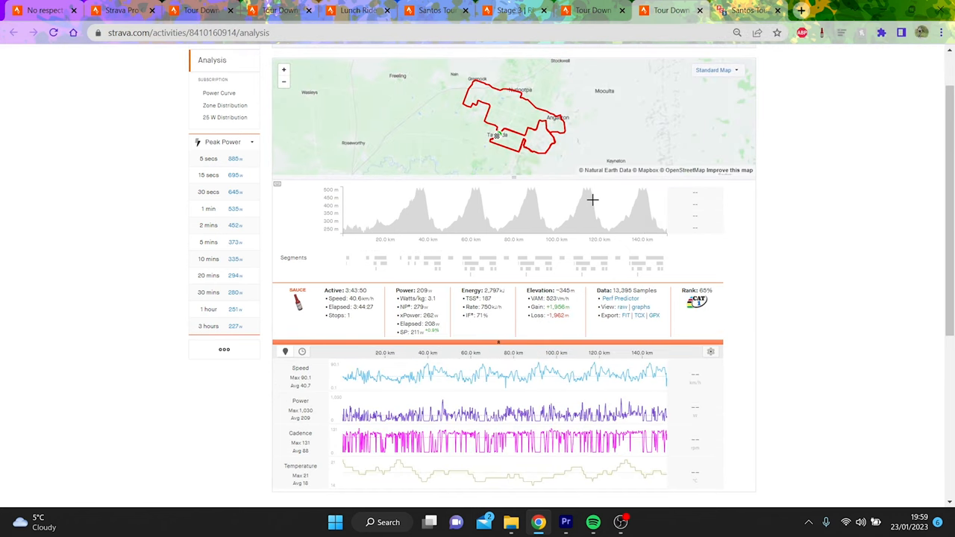
Return to the Stage One ride overview and open another ride from the tour.
left_click(215, 96)
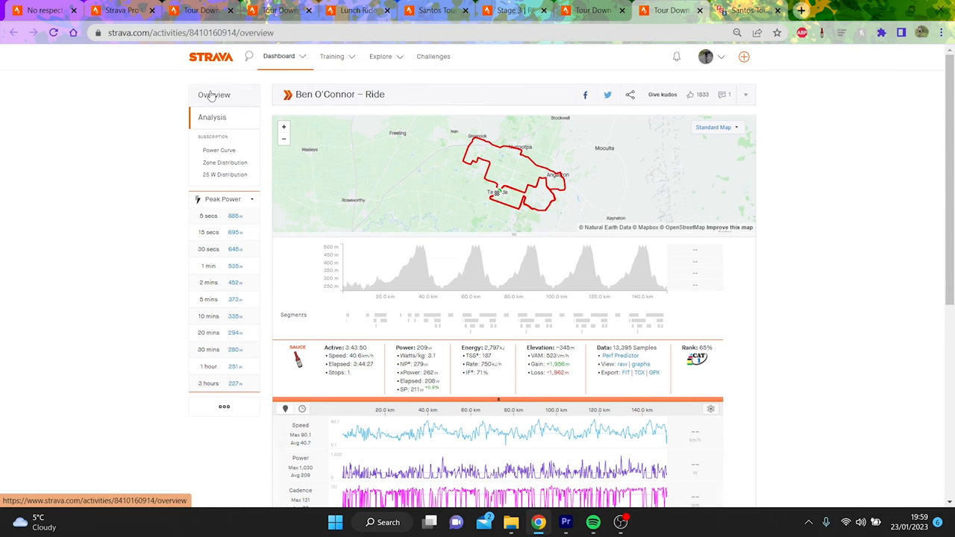
left_click(215, 95)
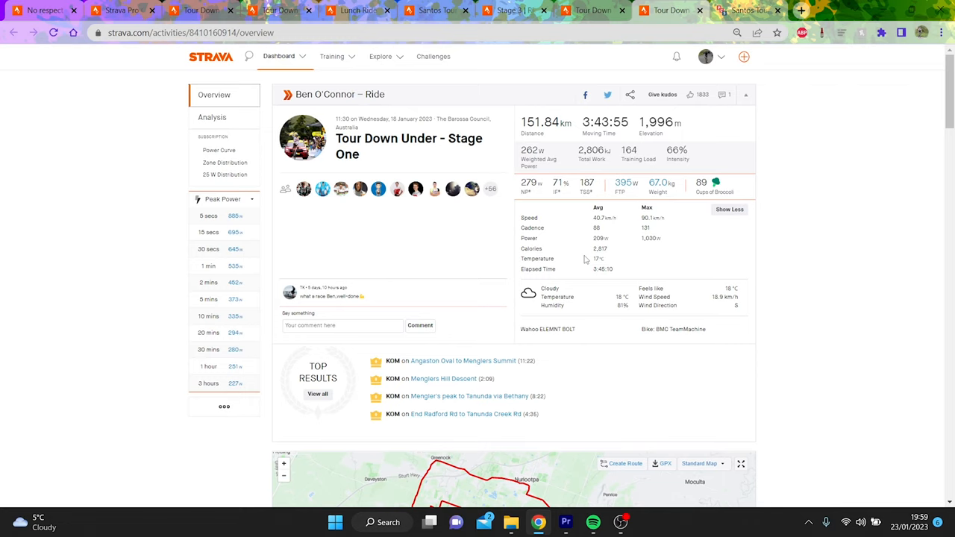
mouse_move(707, 18)
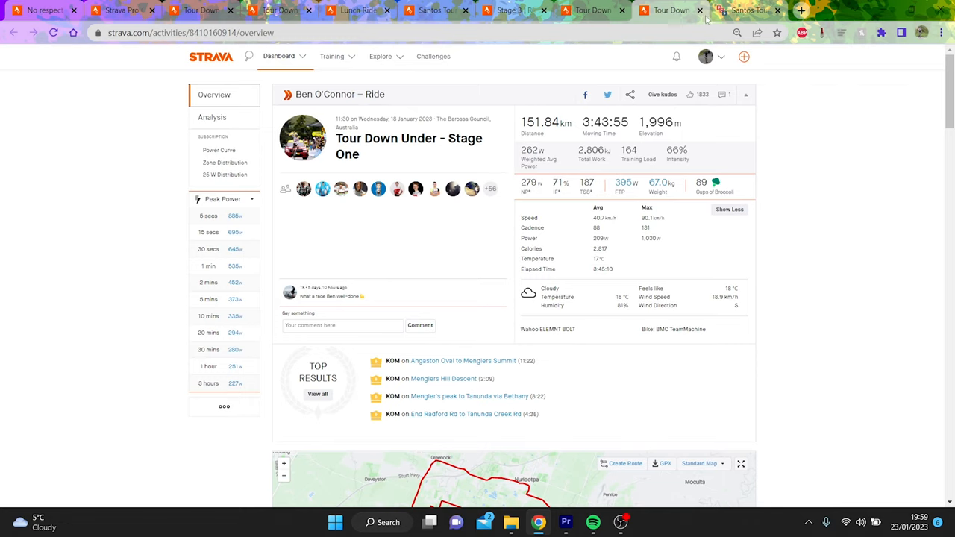
left_click(592, 9)
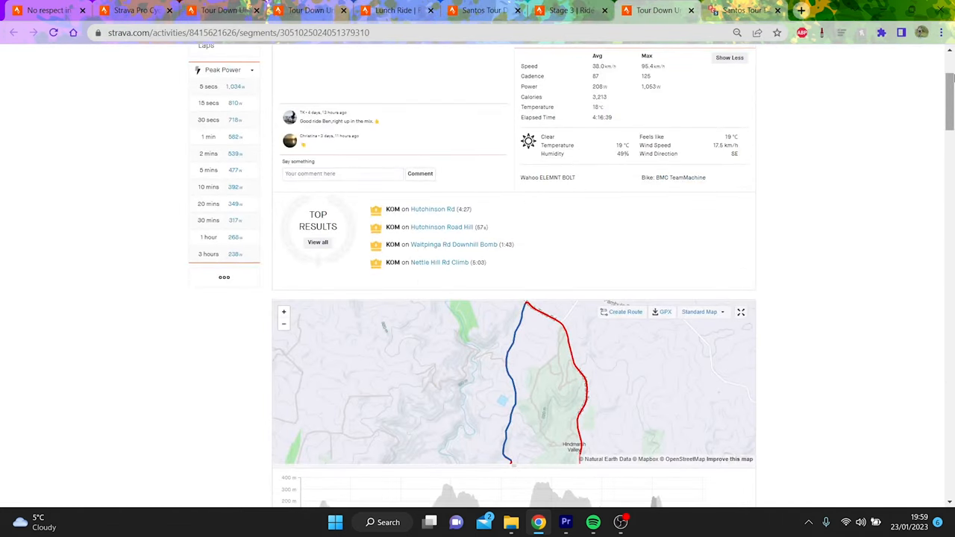
Narrow the stage ride's power analysis to the Nettle Hill Rd climb and show its segment efforts.
left_click(212, 116)
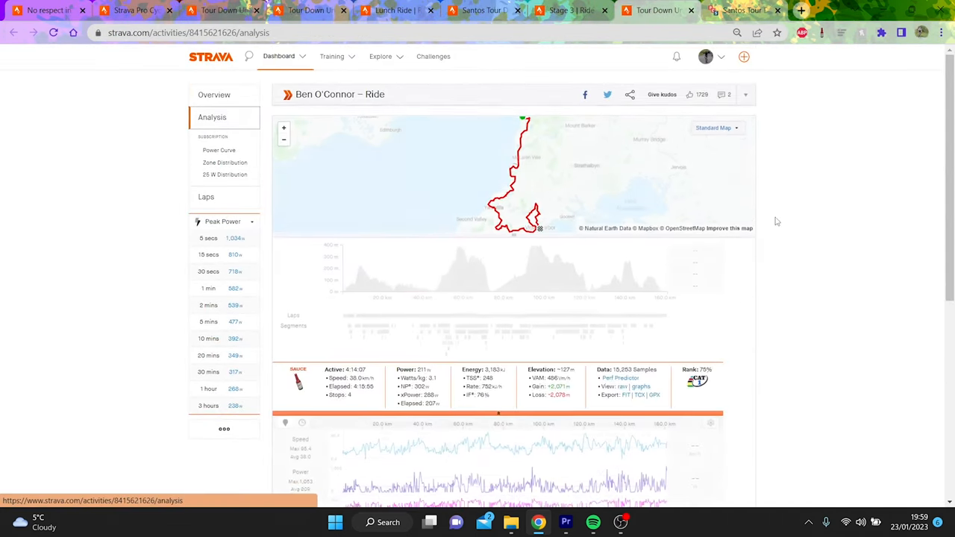
scroll("down", 3)
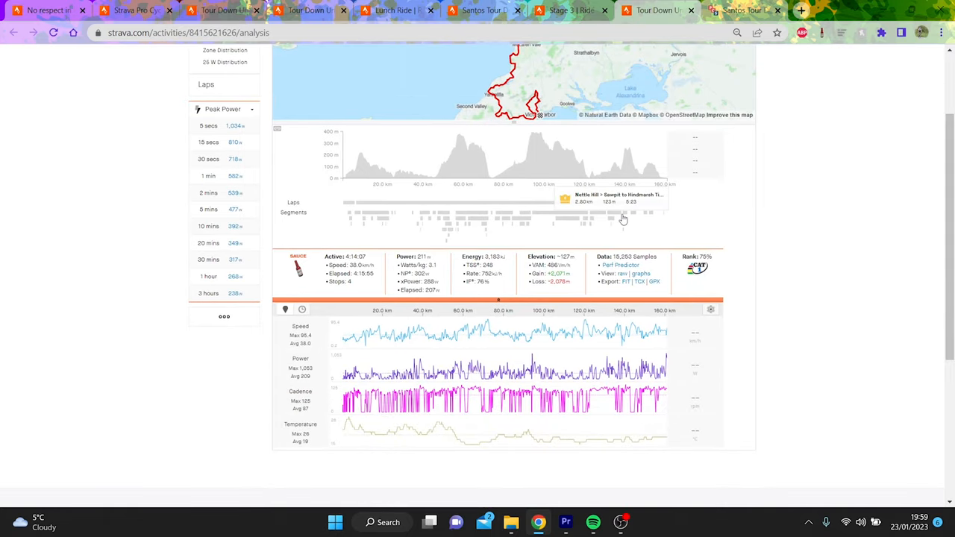
left_click(624, 221)
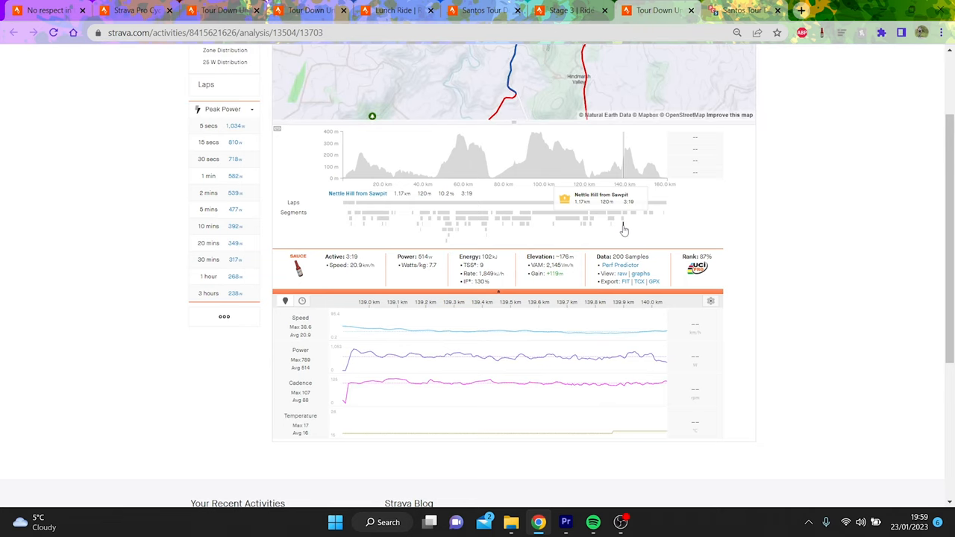
mouse_move(624, 223)
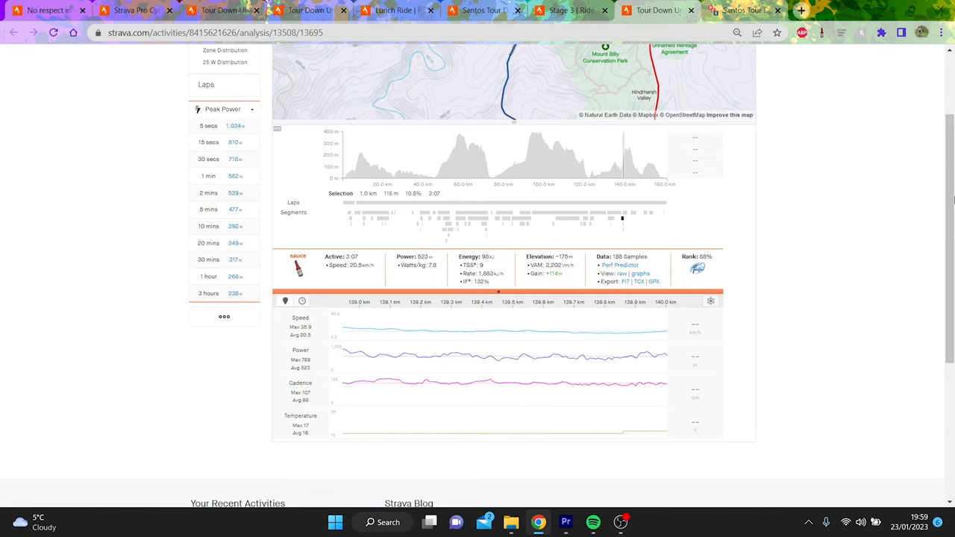
mouse_move(622, 221)
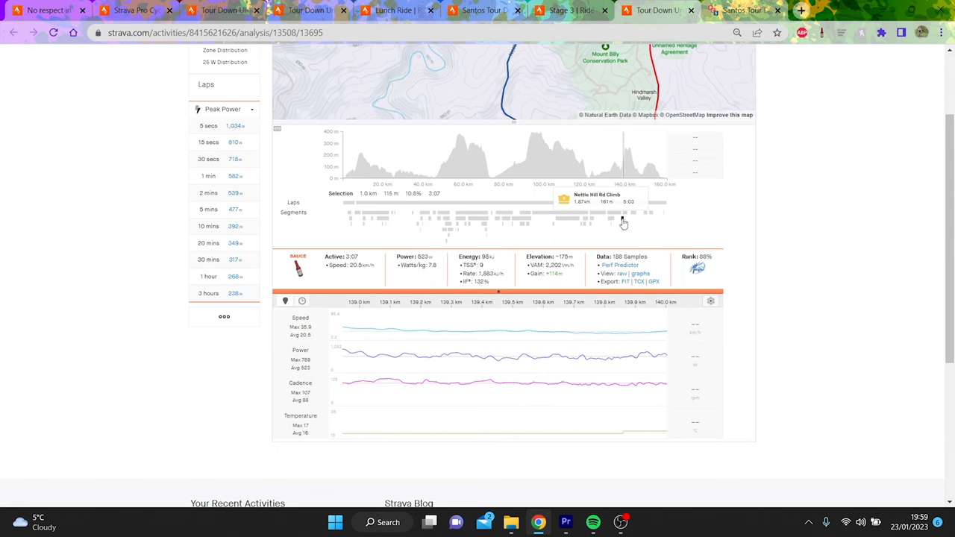
left_click(624, 221)
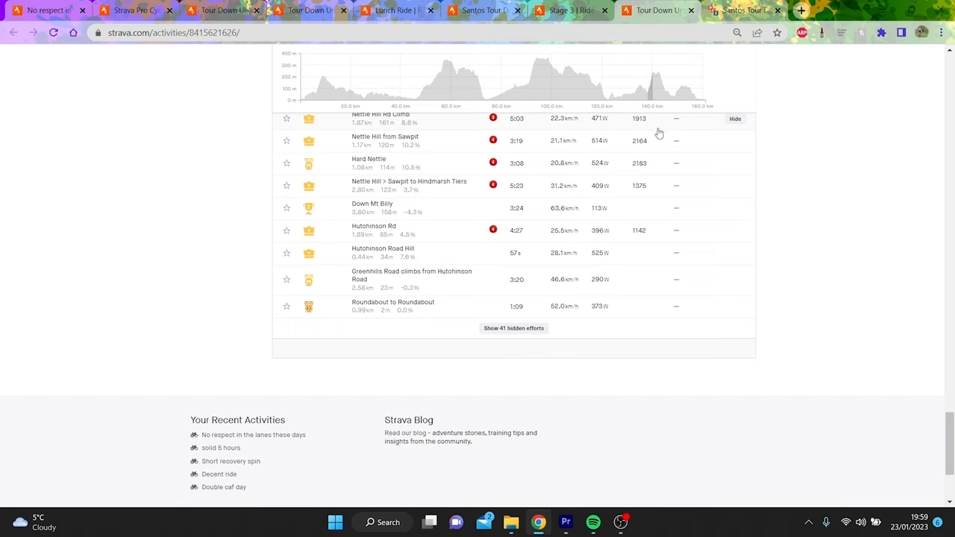
Expand the Nettle Hill from Sawpit effort to see its top-10 times.
left_click(385, 141)
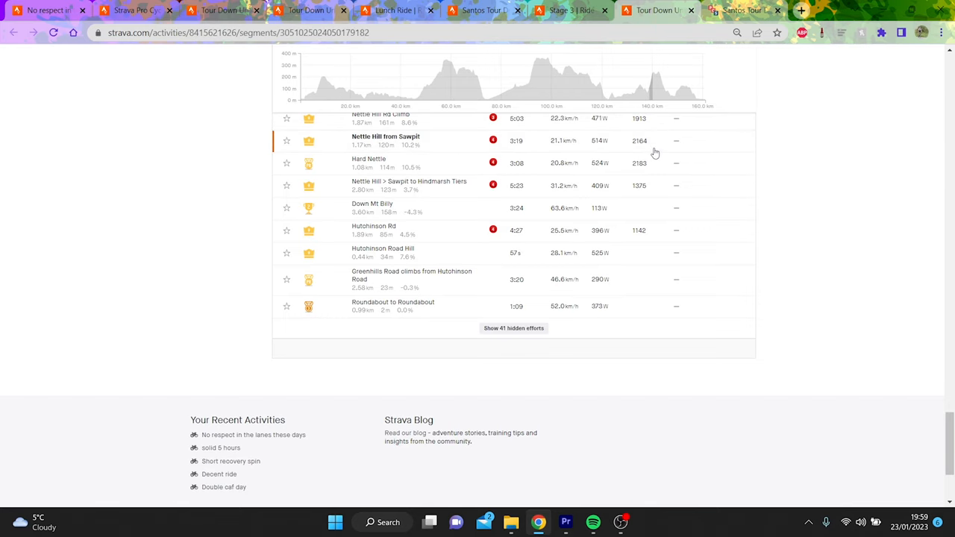
left_click(385, 140)
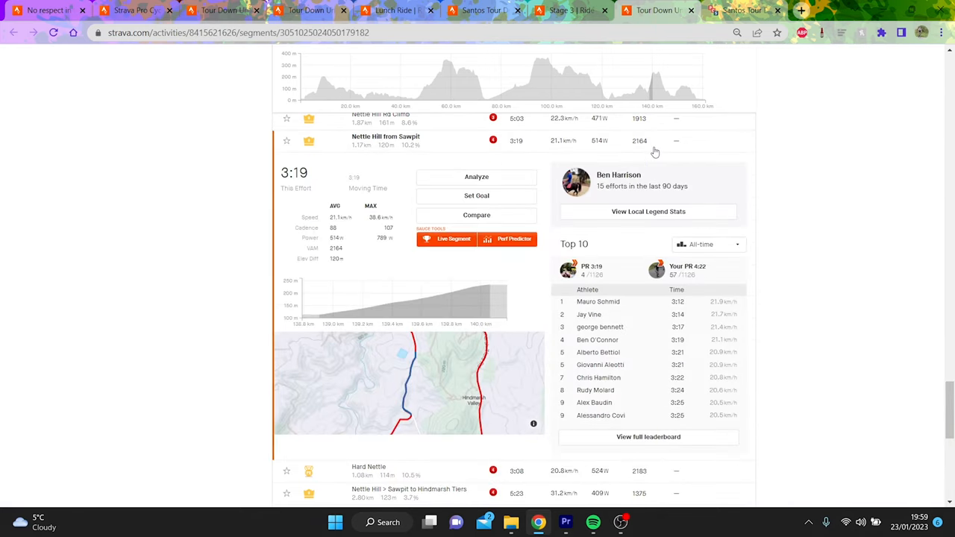
mouse_move(686, 336)
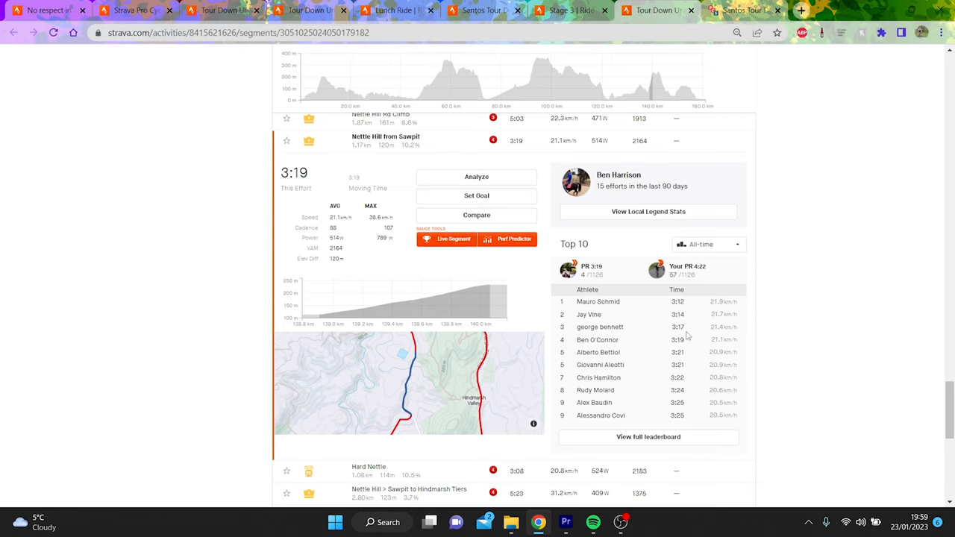
mouse_move(688, 306)
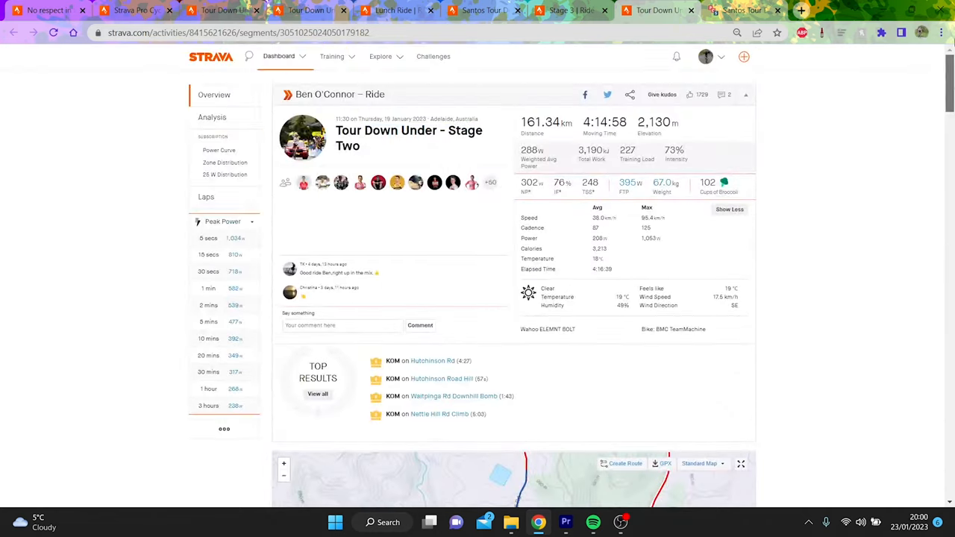
Study the Stage Two ride's power across its climbs, then switch to the Stage 3 ride.
left_click(211, 116)
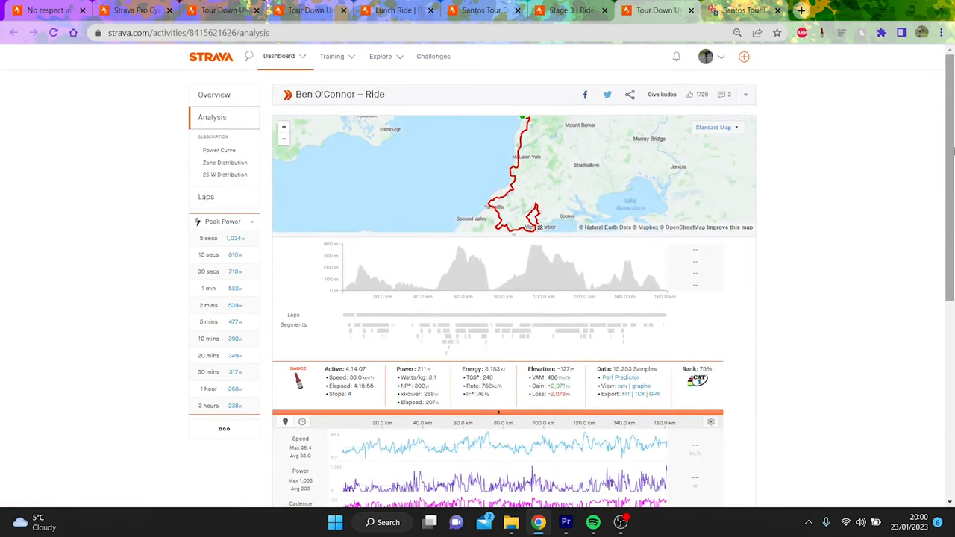
scroll("down", 3)
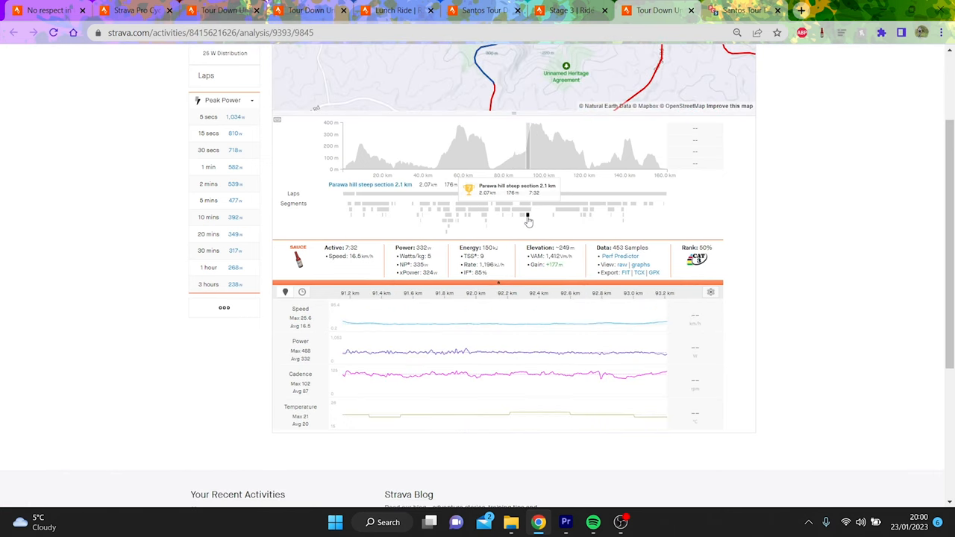
mouse_move(448, 221)
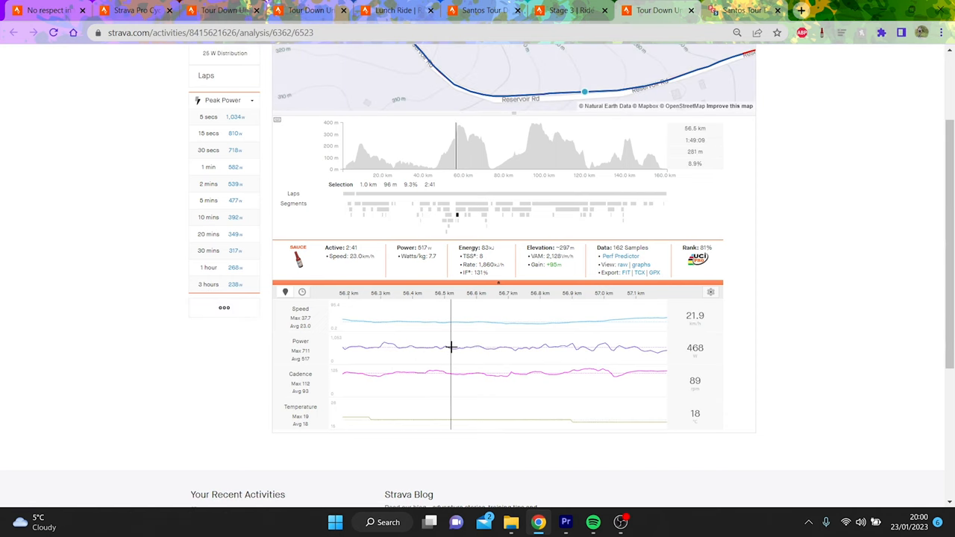
mouse_move(605, 358)
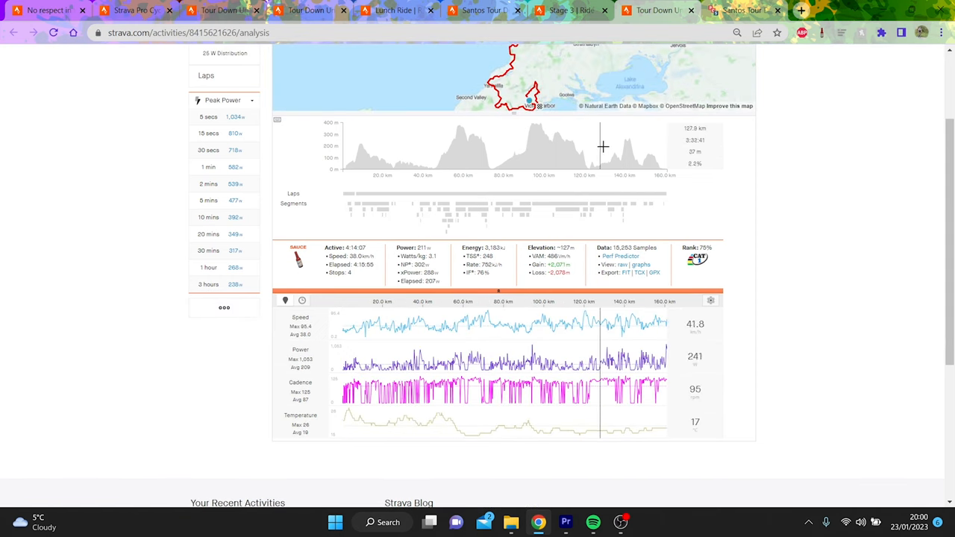
mouse_move(642, 157)
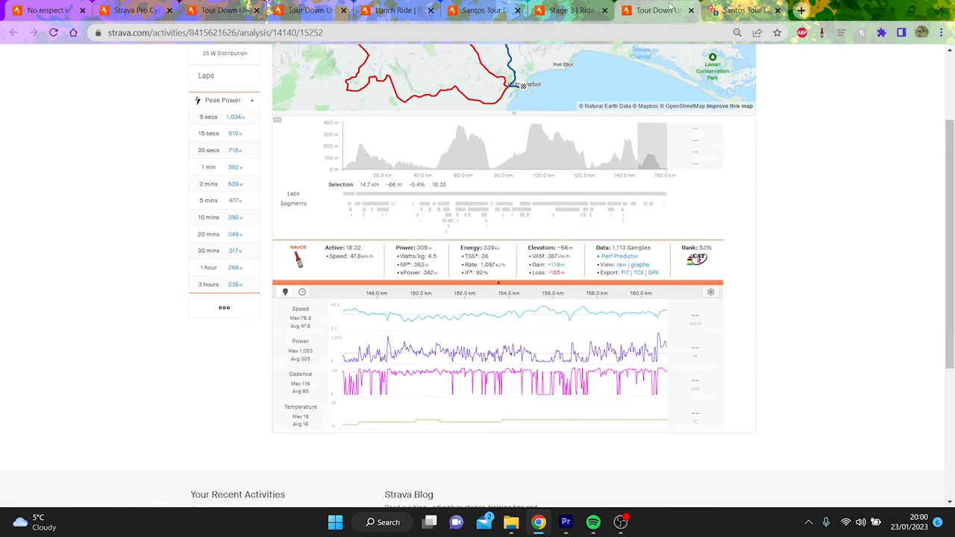
left_click(567, 9)
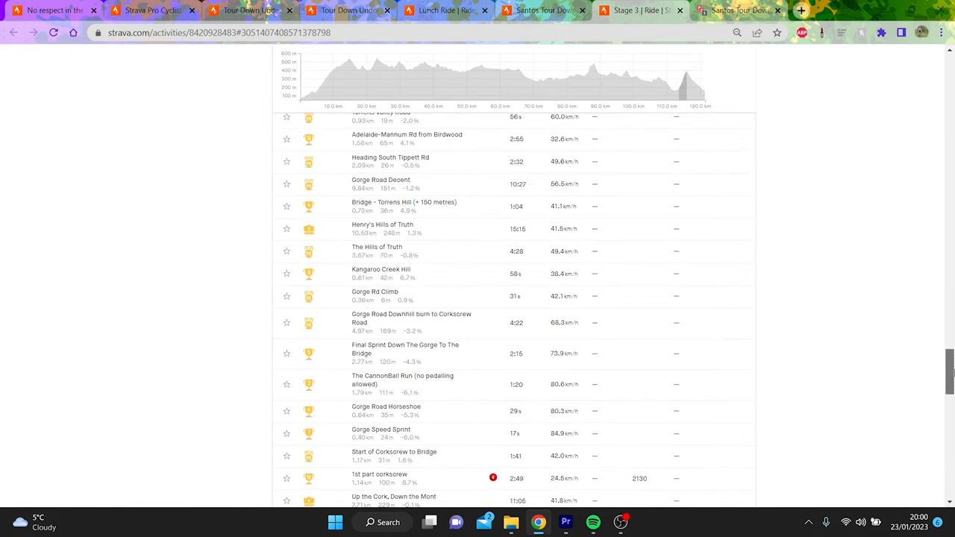
Bring up the Stage 3 ride's power analysis and its segments strip.
left_click(215, 96)
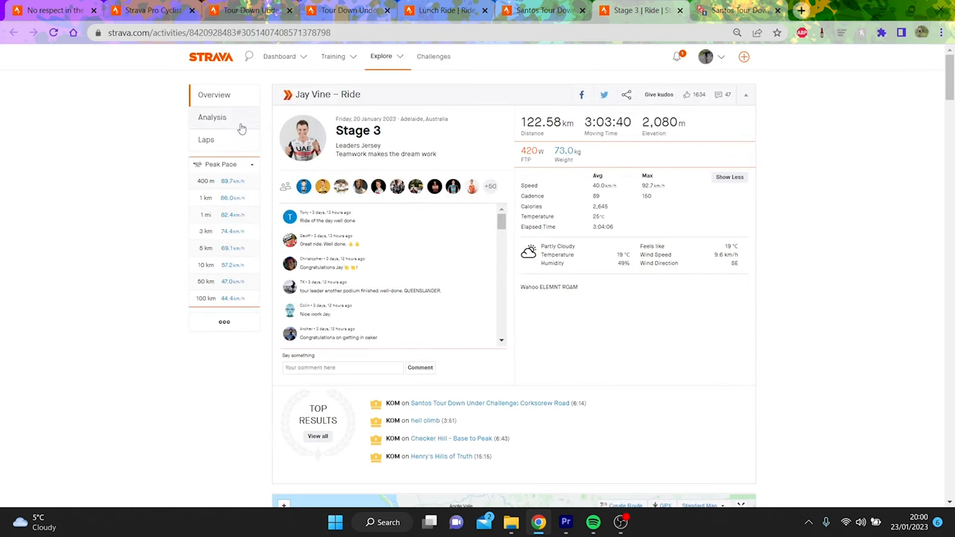
left_click(212, 117)
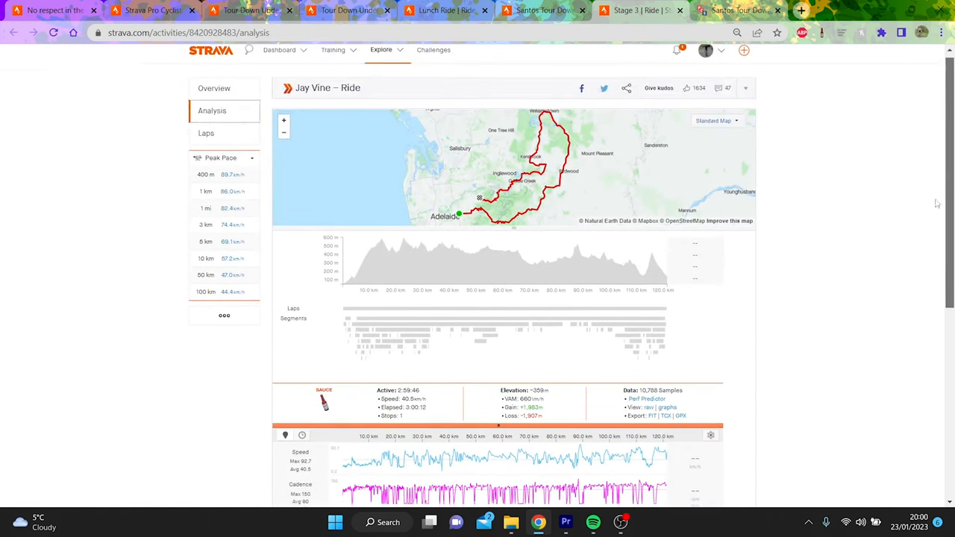
scroll("down", 3)
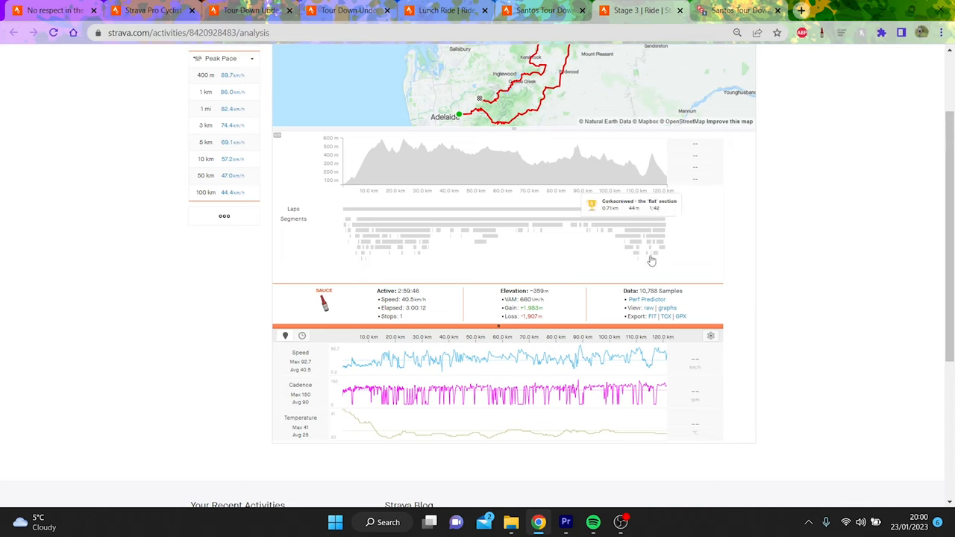
mouse_move(648, 249)
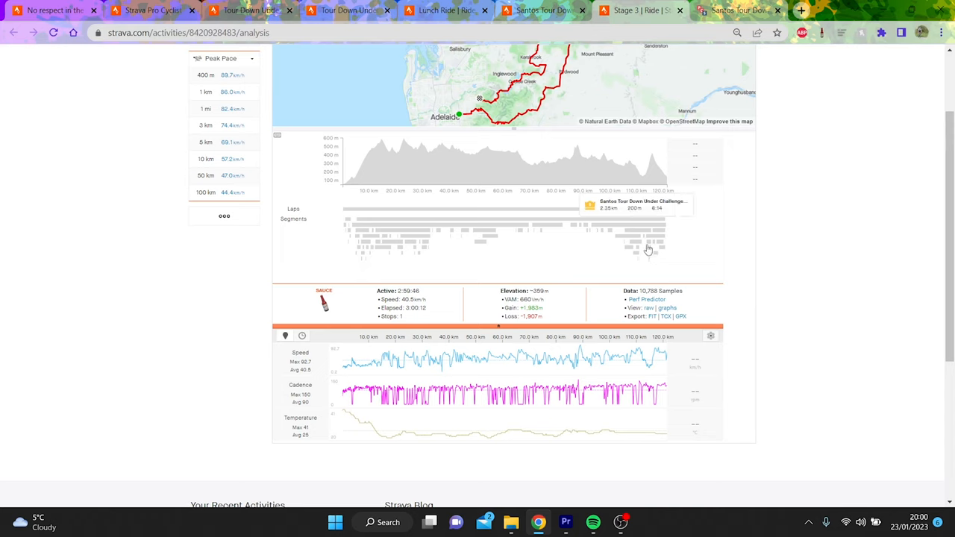
Analyse the Corkscrew Road climb section and go to the Corkscrew Road segment page.
left_click(647, 247)
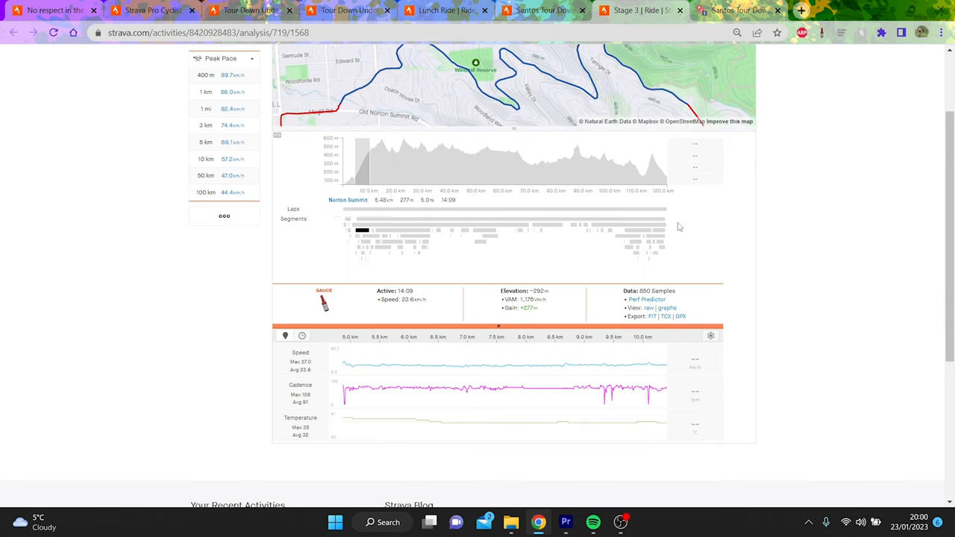
left_click(649, 246)
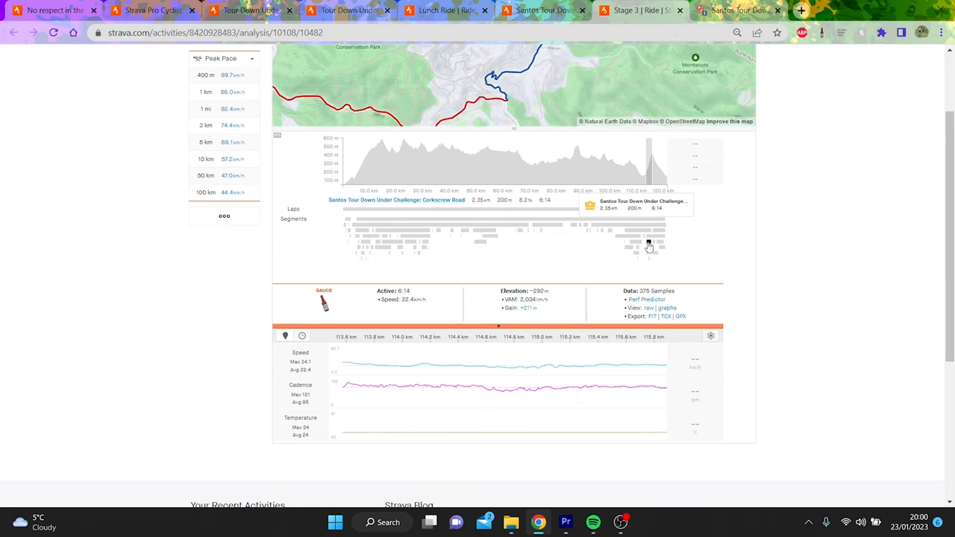
mouse_move(582, 346)
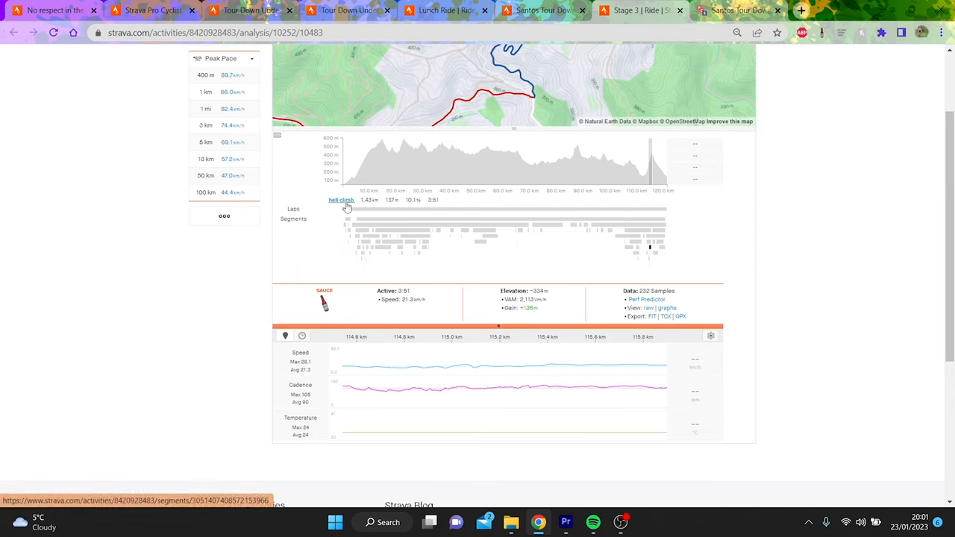
left_click(340, 200)
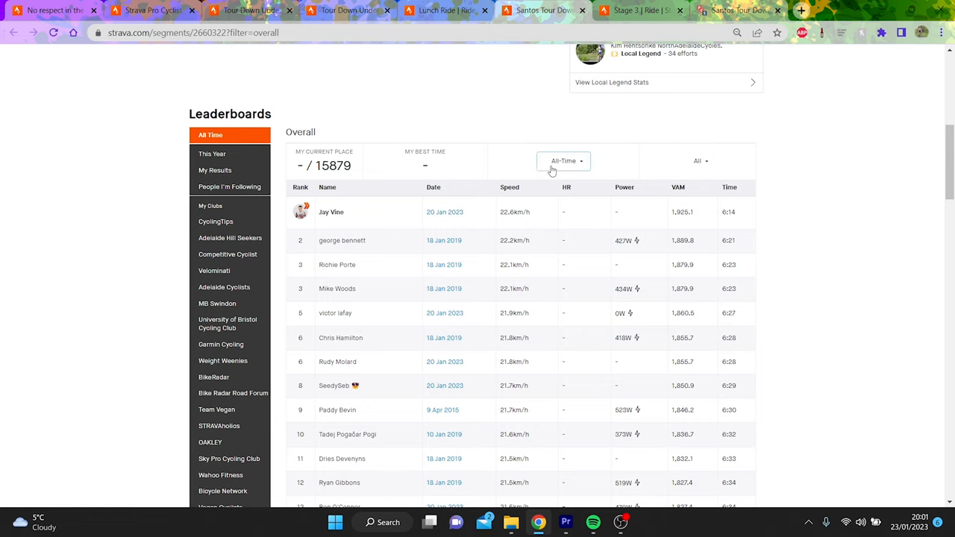
Filter the Corkscrew Road leaderboard to This Month, ranking 2931 January 2023 riders.
left_click(564, 161)
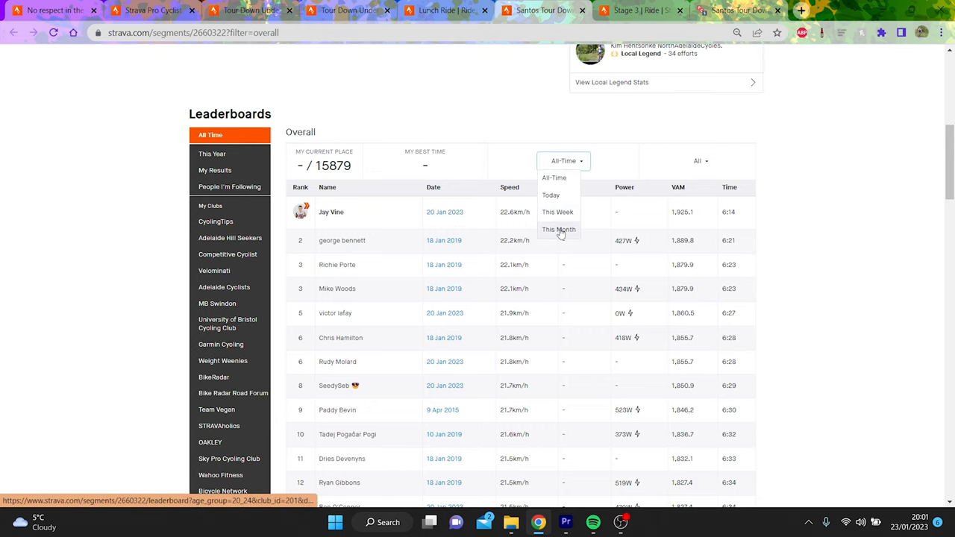
left_click(558, 229)
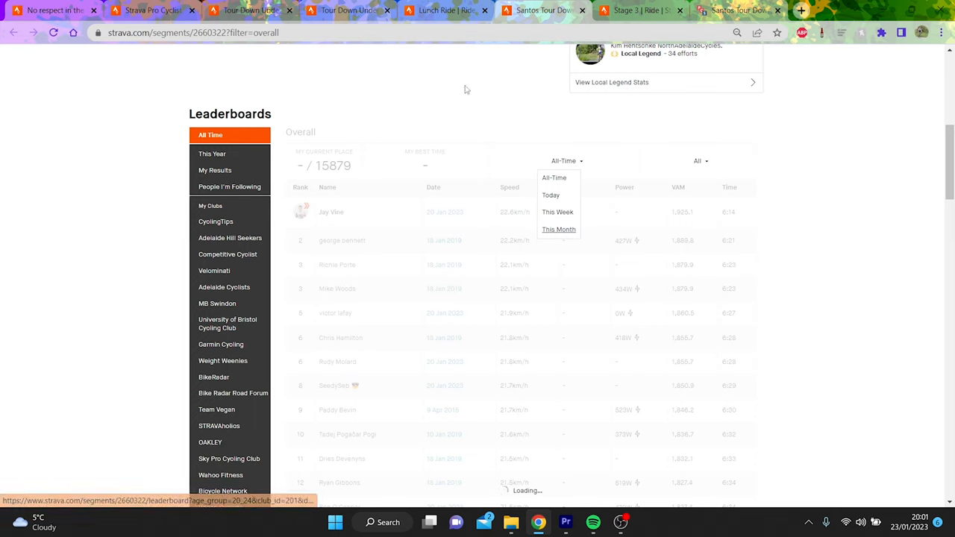
left_click(558, 230)
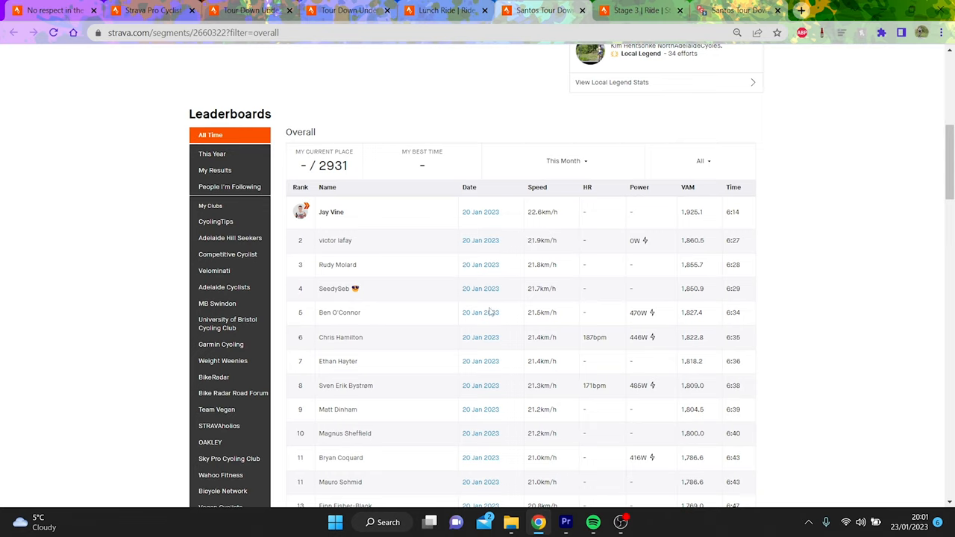
mouse_move(493, 325)
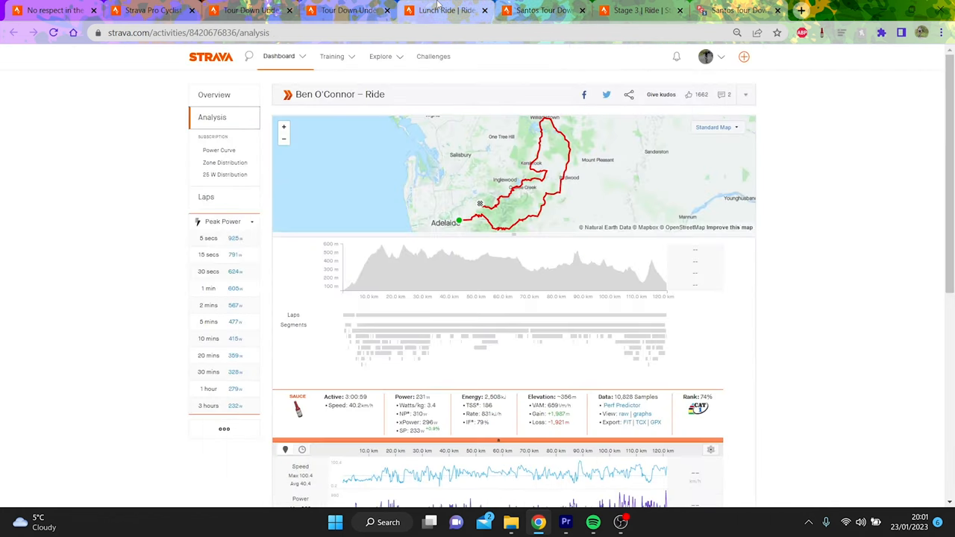
Examine the ride's power over chosen stretches, then open the Tour Down Under Stage Four activity.
scroll("down", 3)
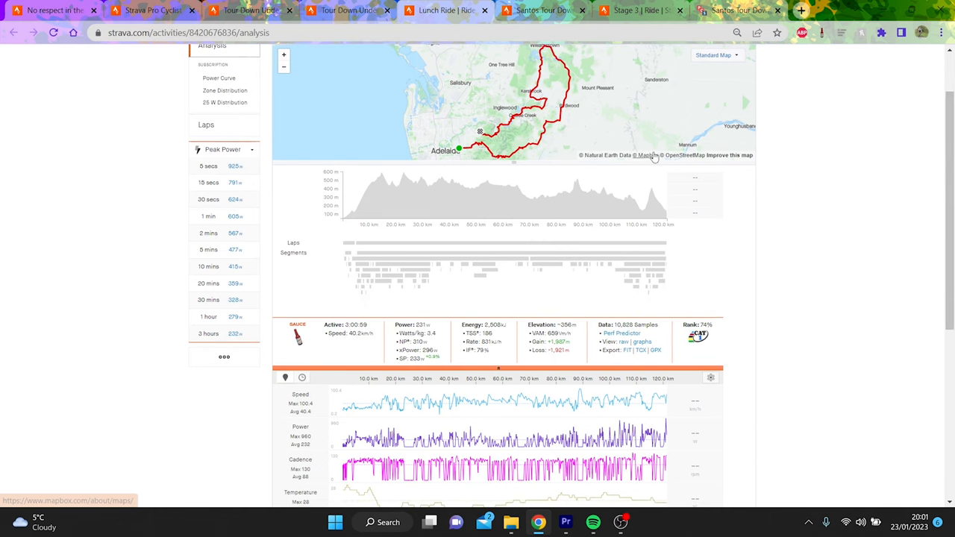
mouse_move(651, 280)
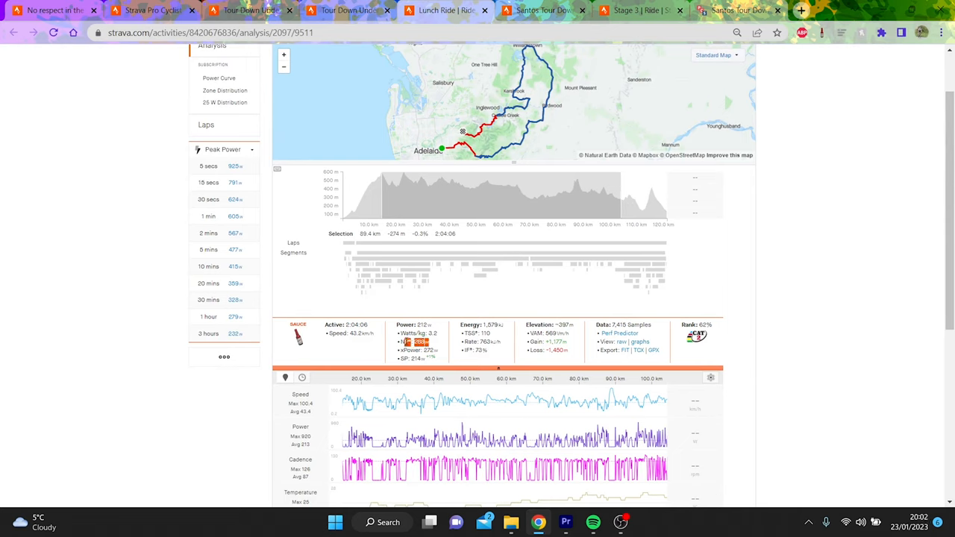
mouse_move(649, 274)
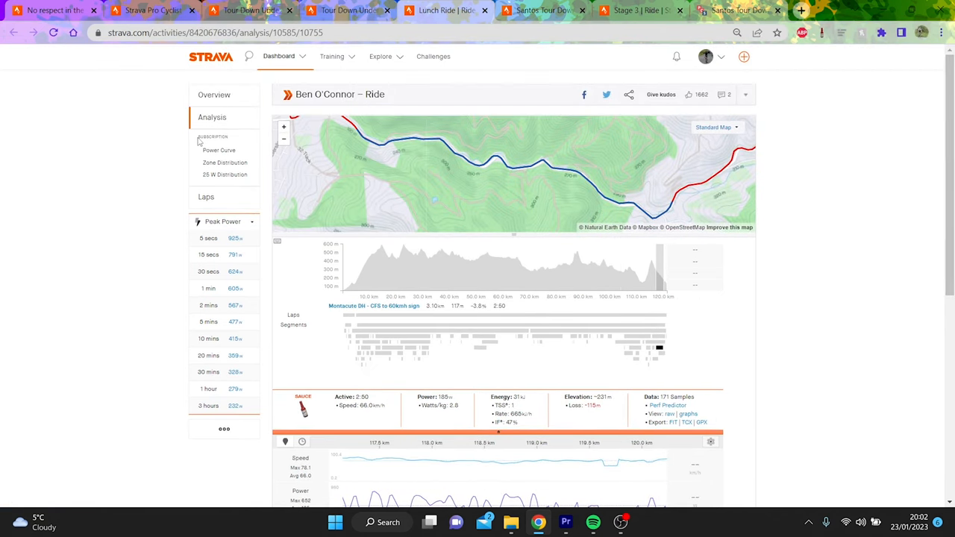
left_click(215, 96)
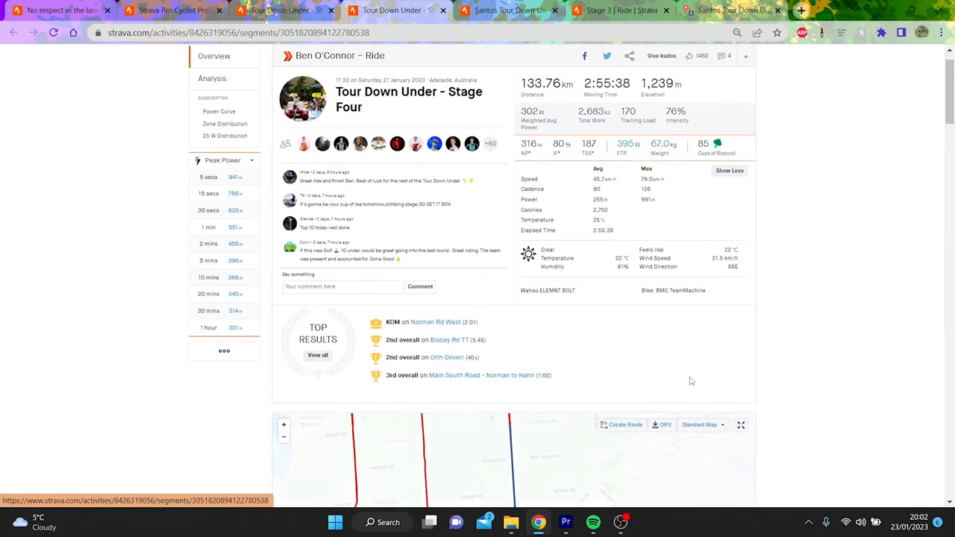
Limit the segment's top 10 to This Year and open the ninth-placed rider's effort.
scroll("down", 3)
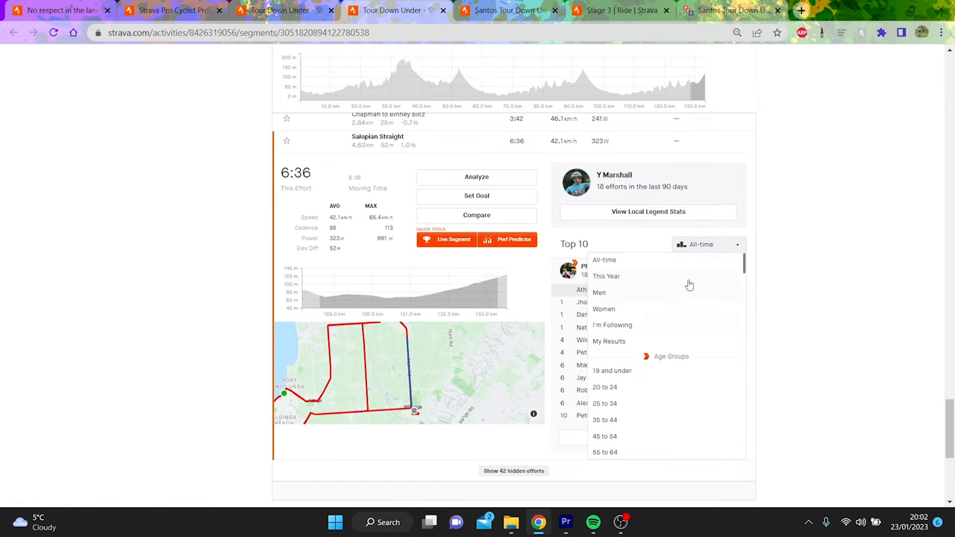
left_click(606, 276)
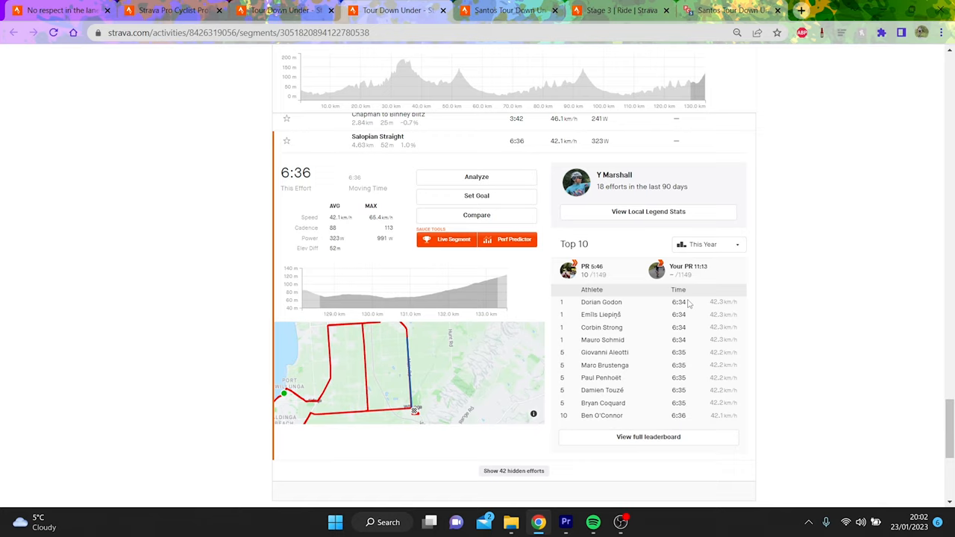
mouse_move(678, 403)
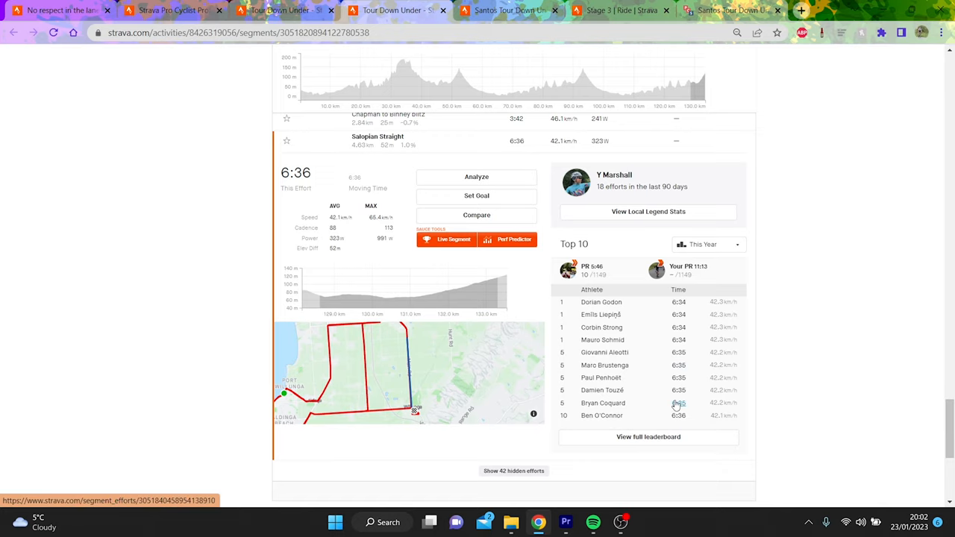
left_click(603, 403)
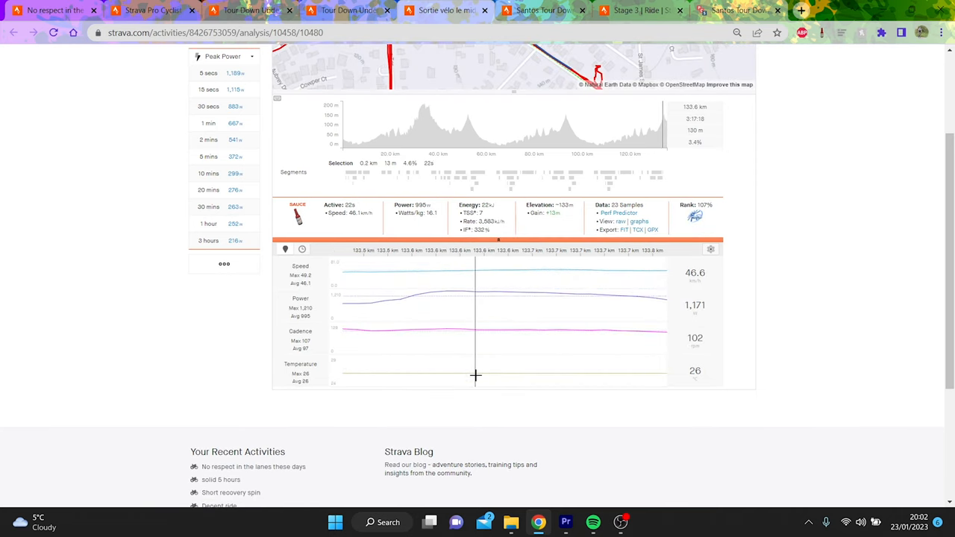
mouse_move(352, 364)
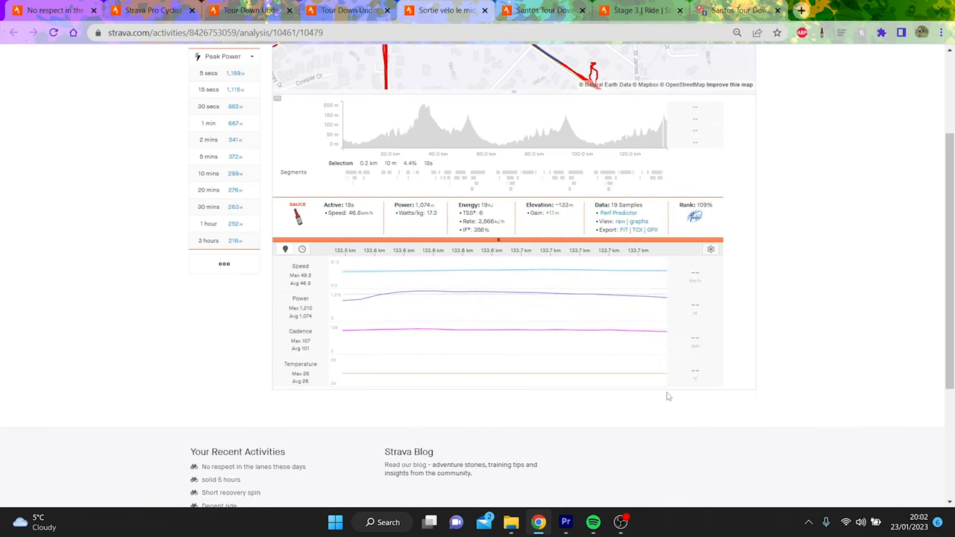
mouse_move(373, 312)
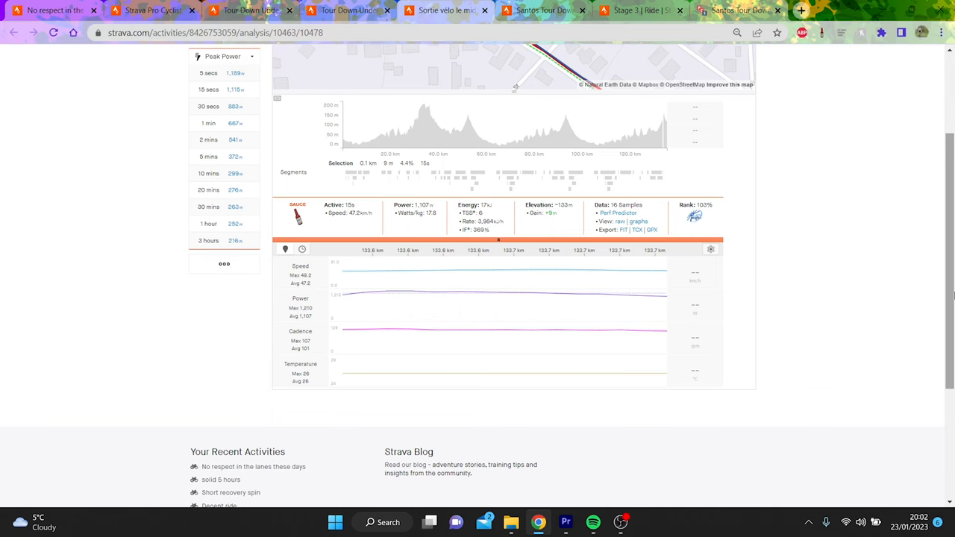
Leave the sprint's 1,157 W peak-power stretch and move to the Stage Five ride analysis.
scroll("up", 3)
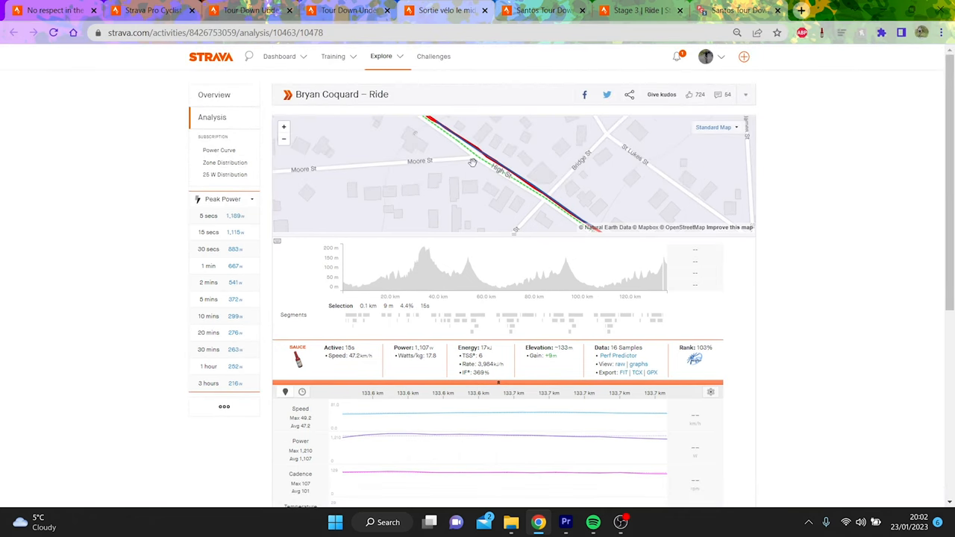
left_click(214, 96)
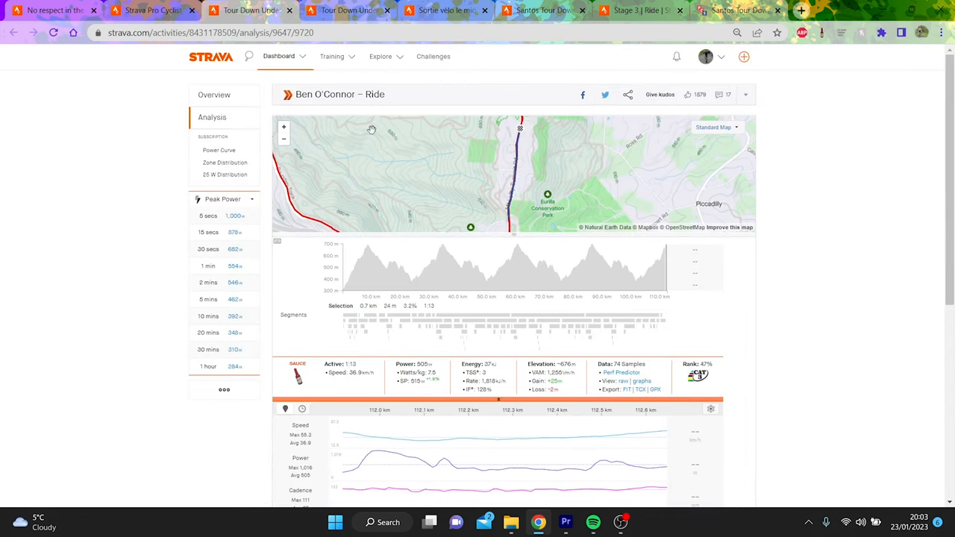
From the Stage Four segment list, show the Stage Five ride's speed, power, cadence and temperature charts.
left_click(214, 96)
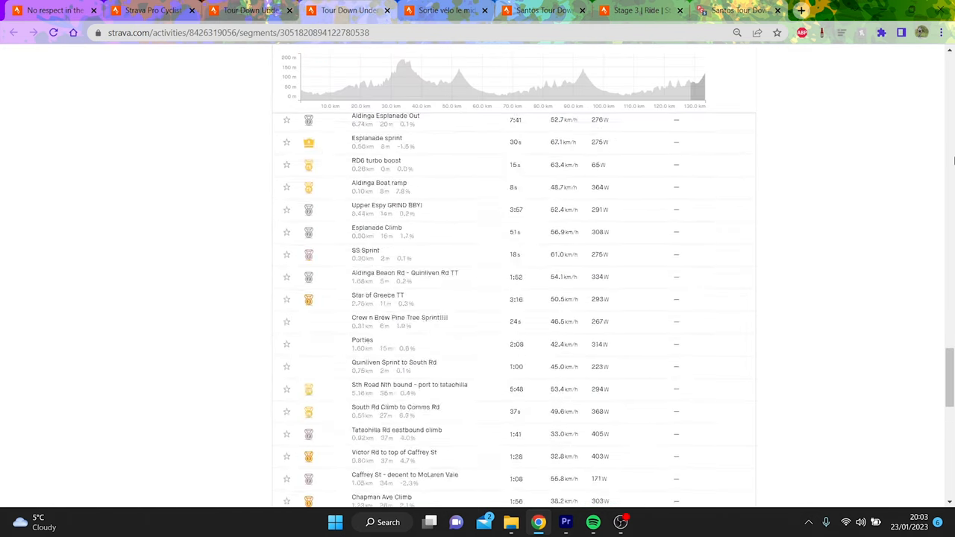
left_click(349, 9)
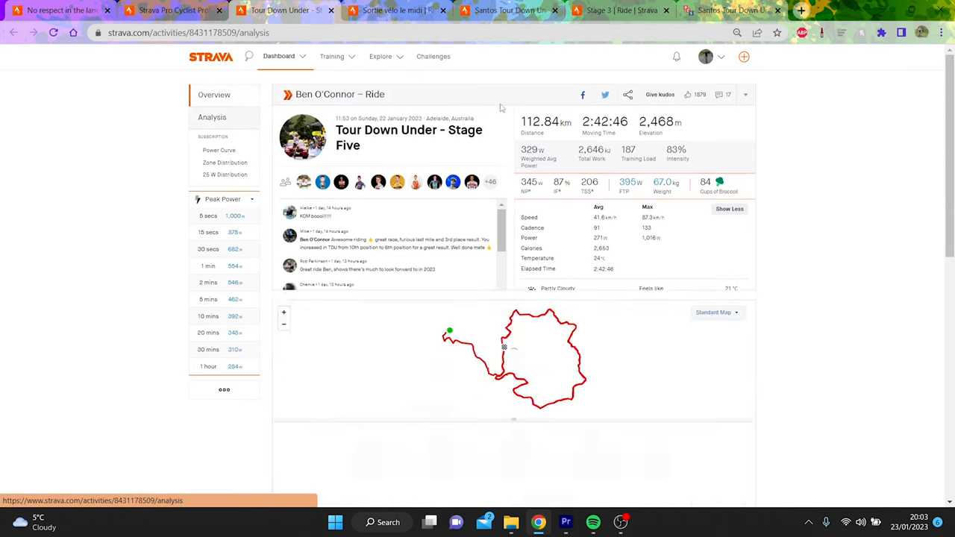
scroll("down", 3)
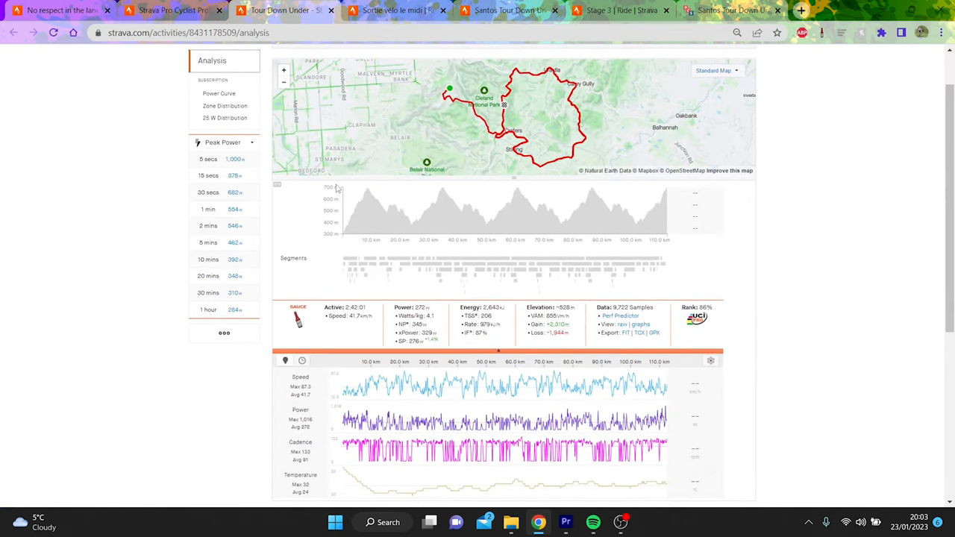
mouse_move(349, 263)
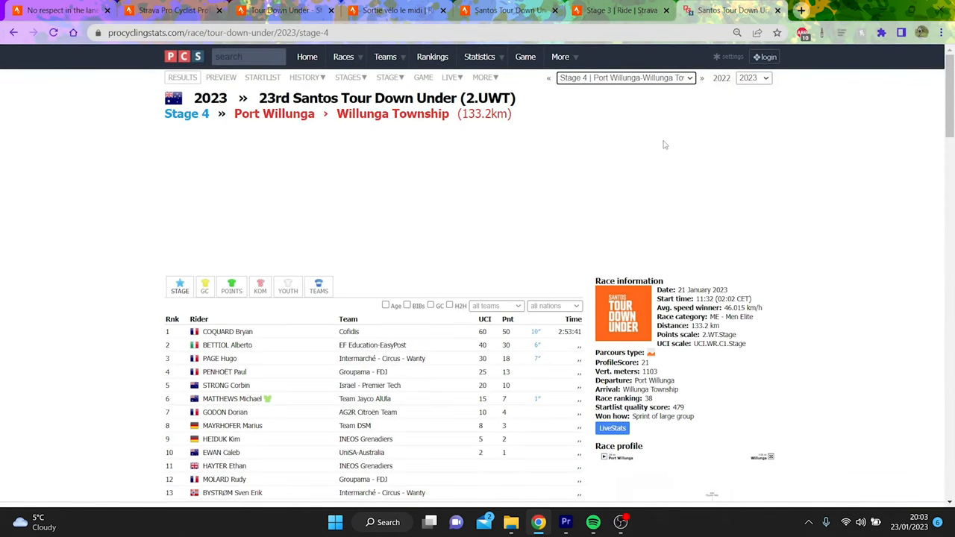
Choose Stage 5 from the race-stage list to show its results.
left_click(624, 77)
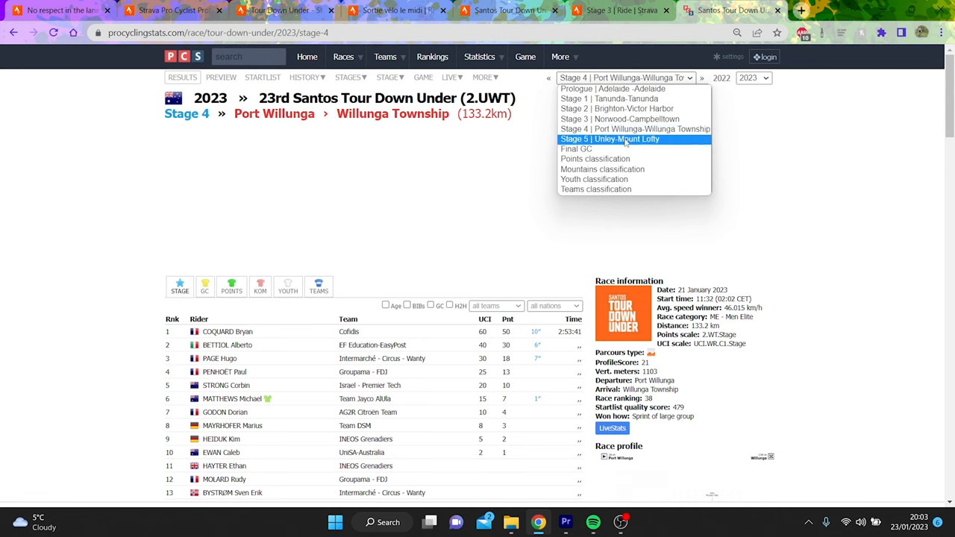
left_click(609, 139)
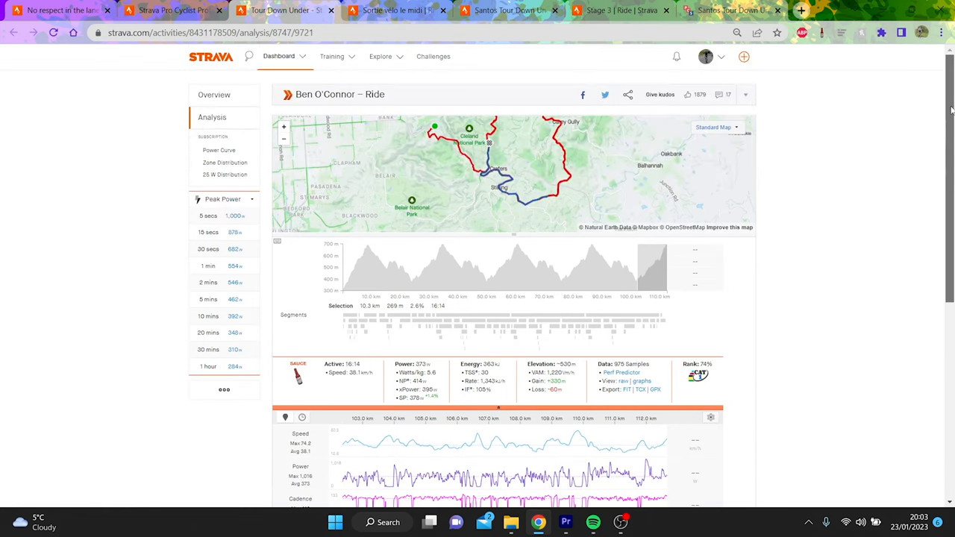
Show the rider's achievements, photos and this week's 801 km activity chart on his profile.
scroll("down", 3)
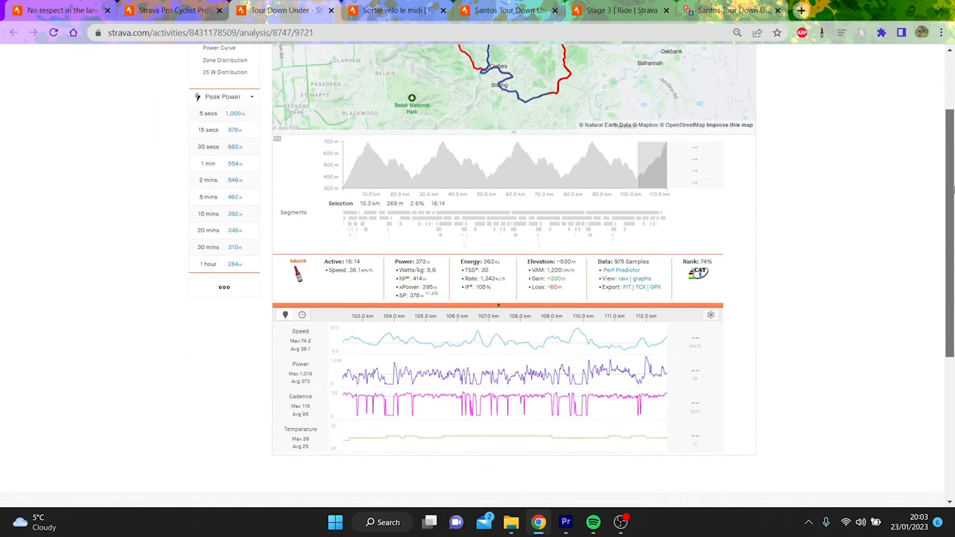
left_click(172, 11)
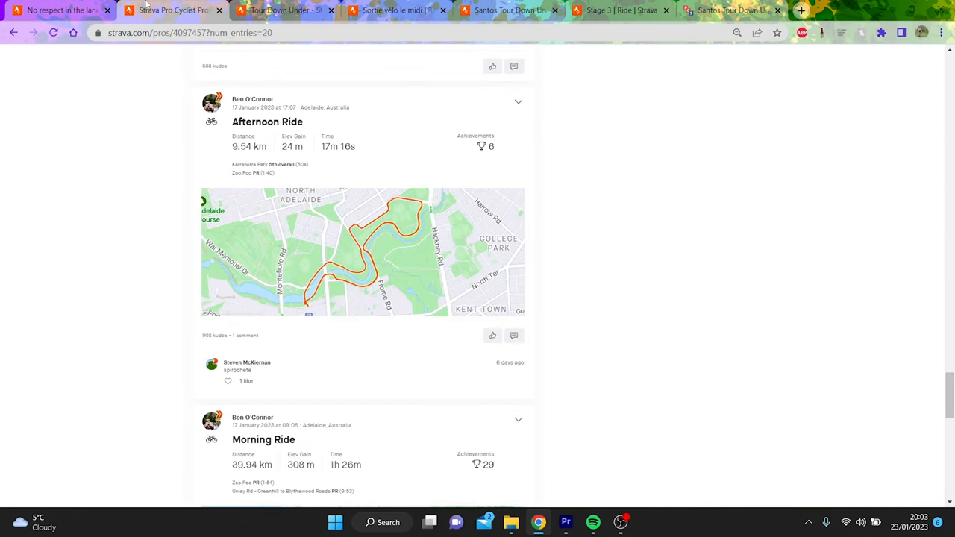
scroll("down", 3)
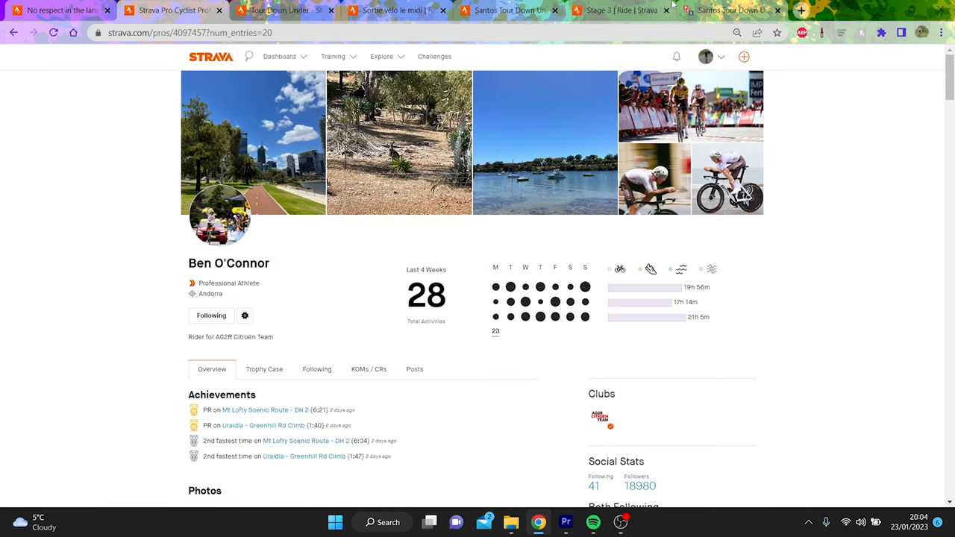
mouse_move(731, 9)
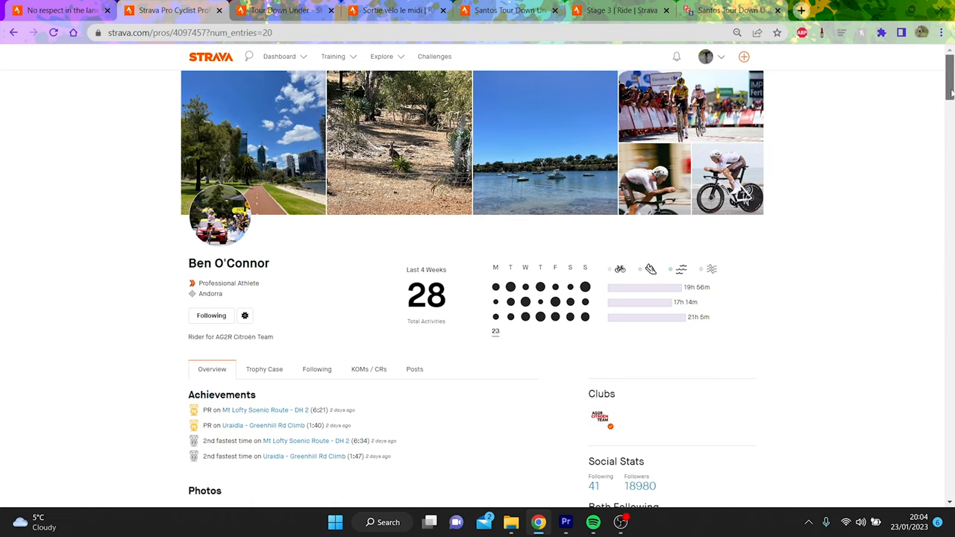
scroll("down", 3)
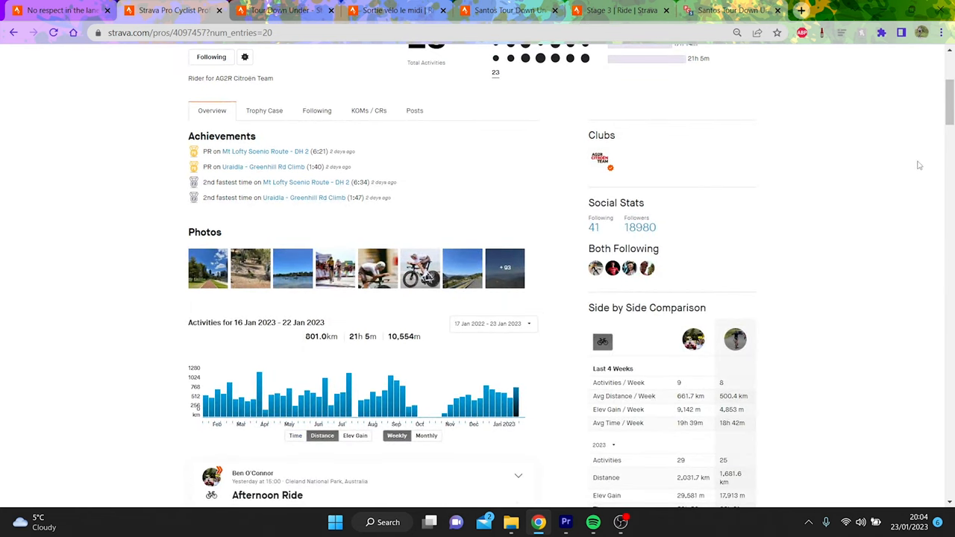